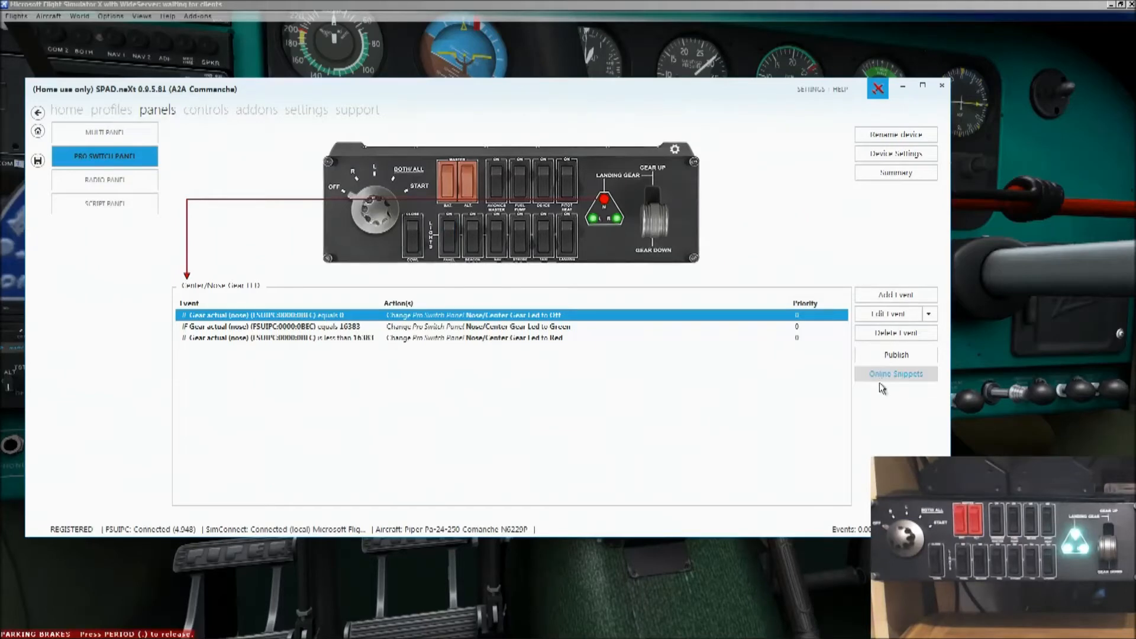
mouse_move(282, 353)
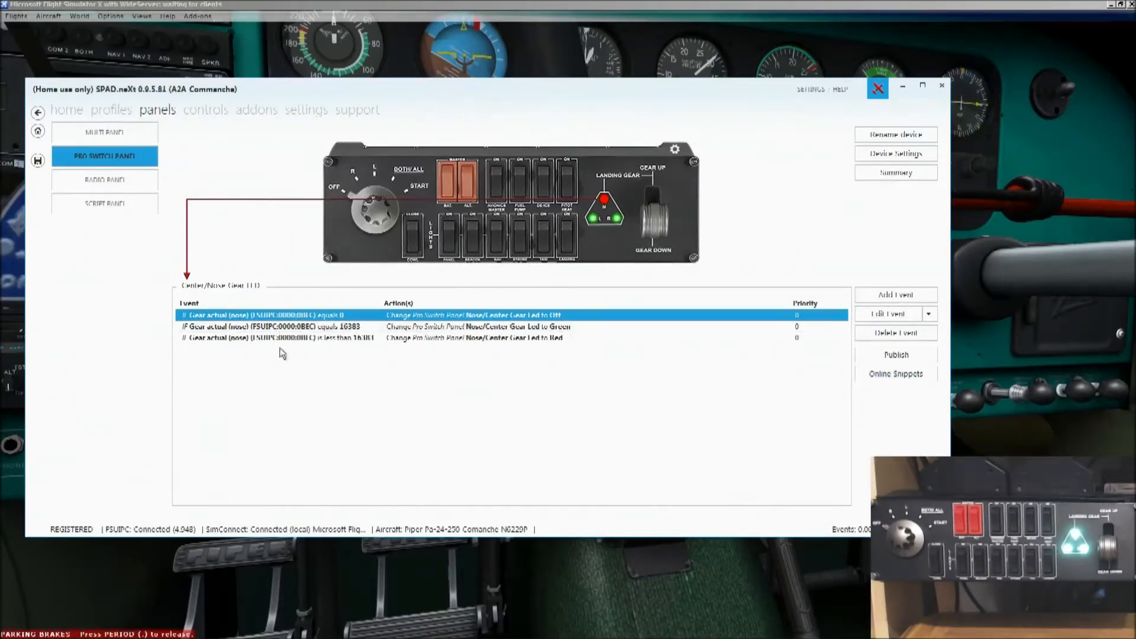
mouse_move(533, 285)
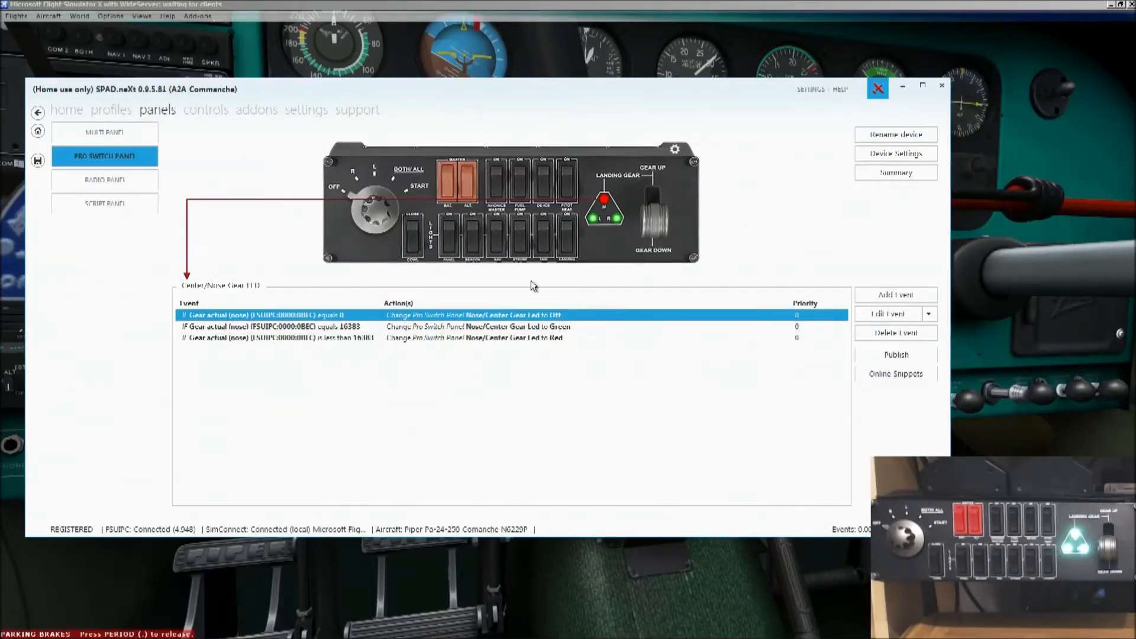
- Delete the remaining events from the nose and right gear LEDs and save the profile
click(896, 333)
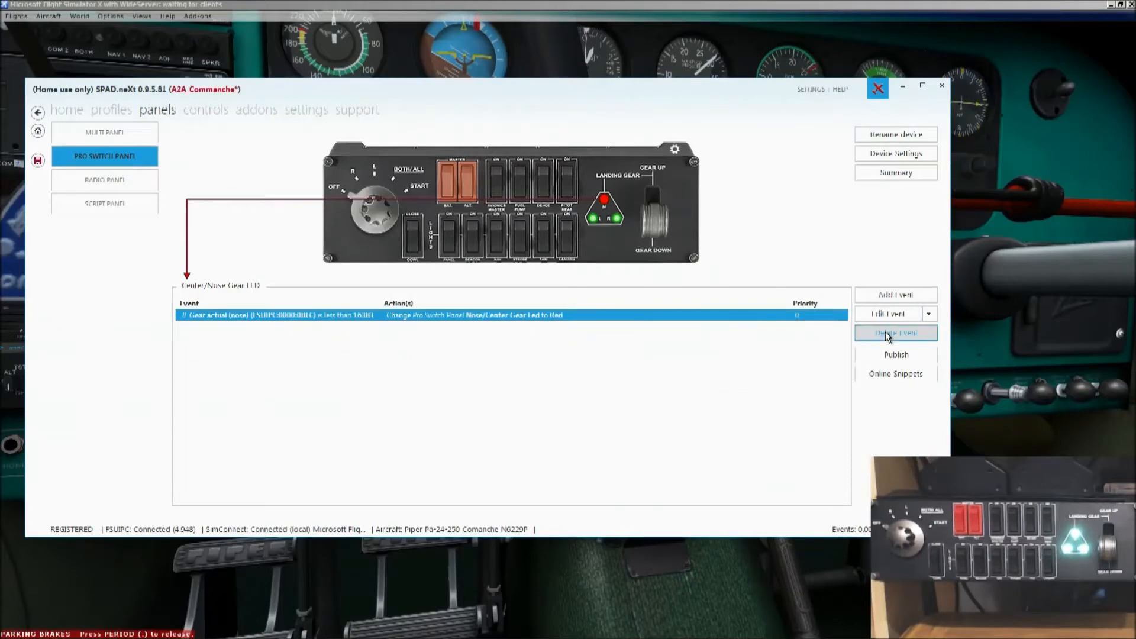
click(896, 333)
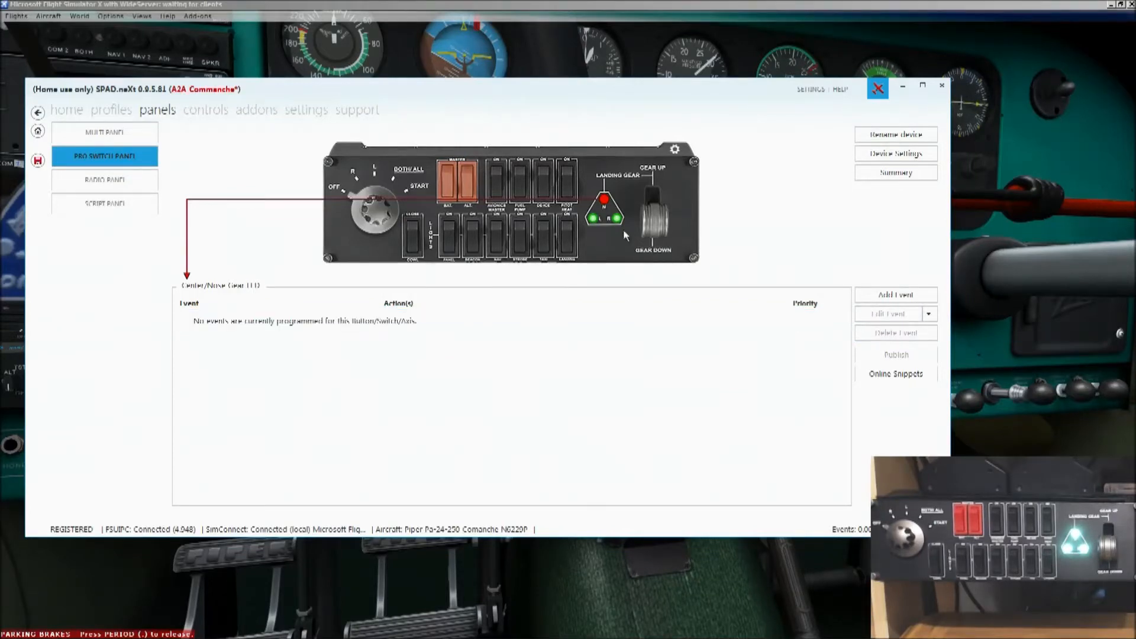
click(593, 215)
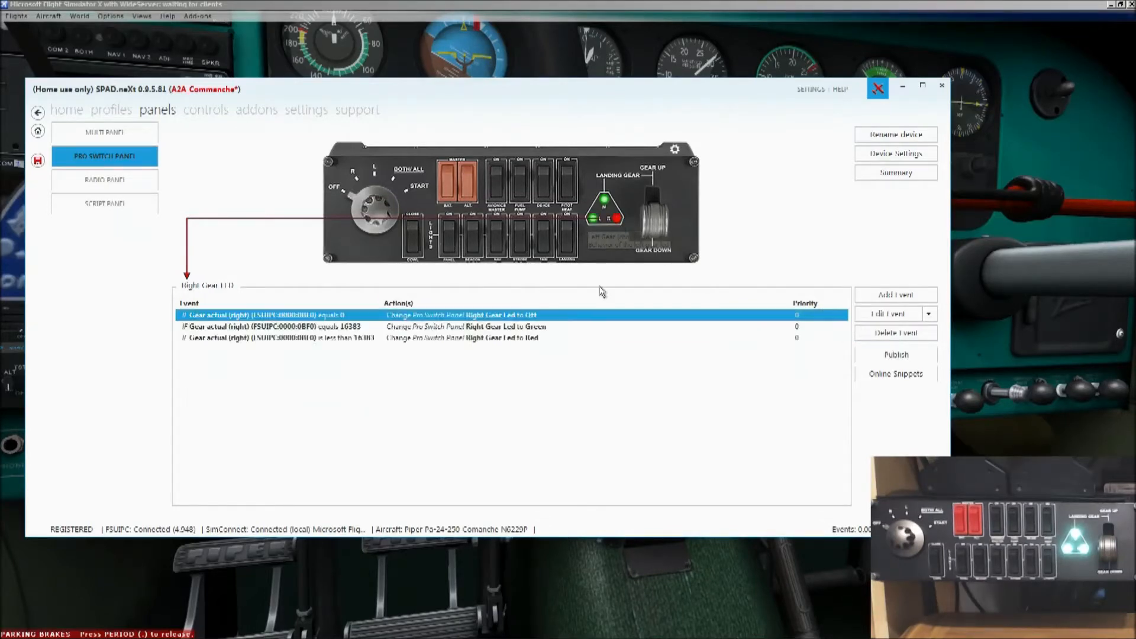
click(894, 333)
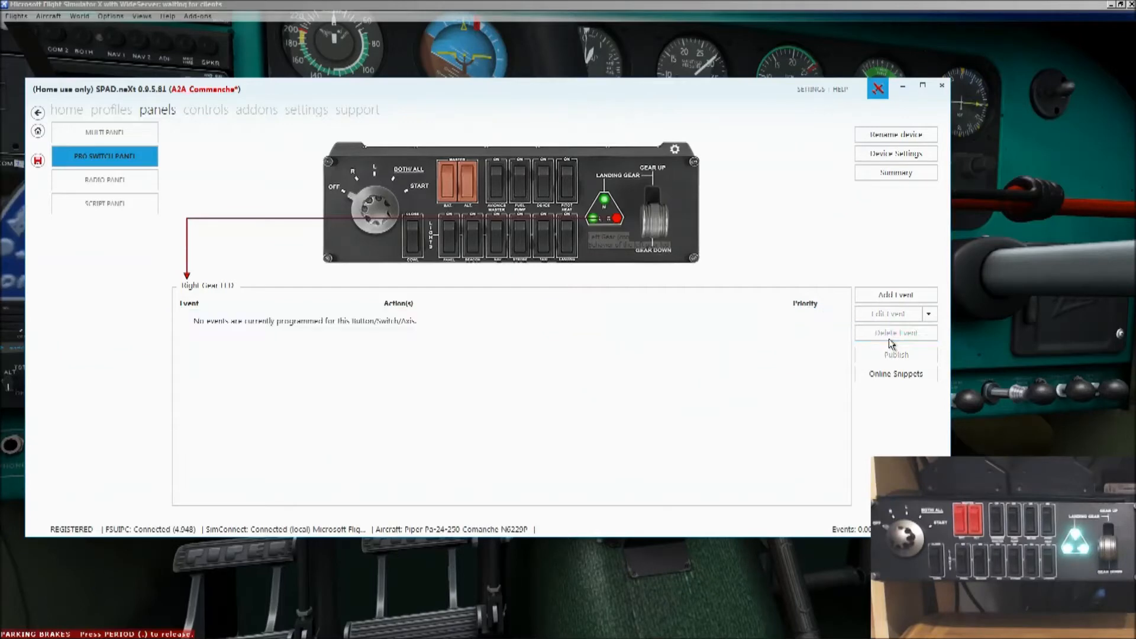
mouse_move(672, 365)
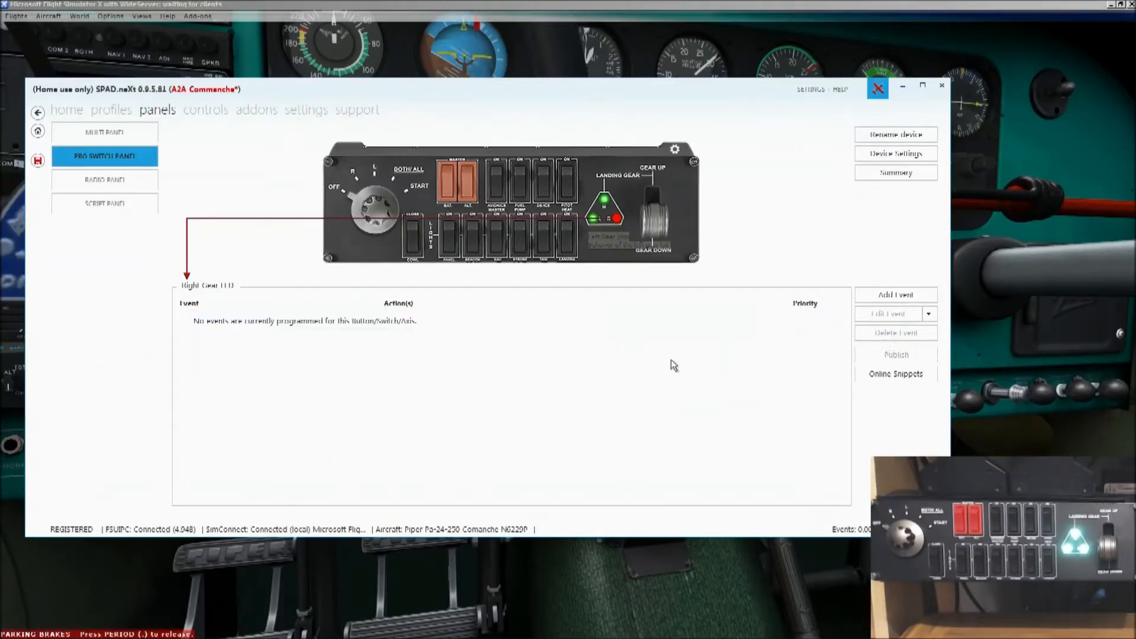
click(602, 201)
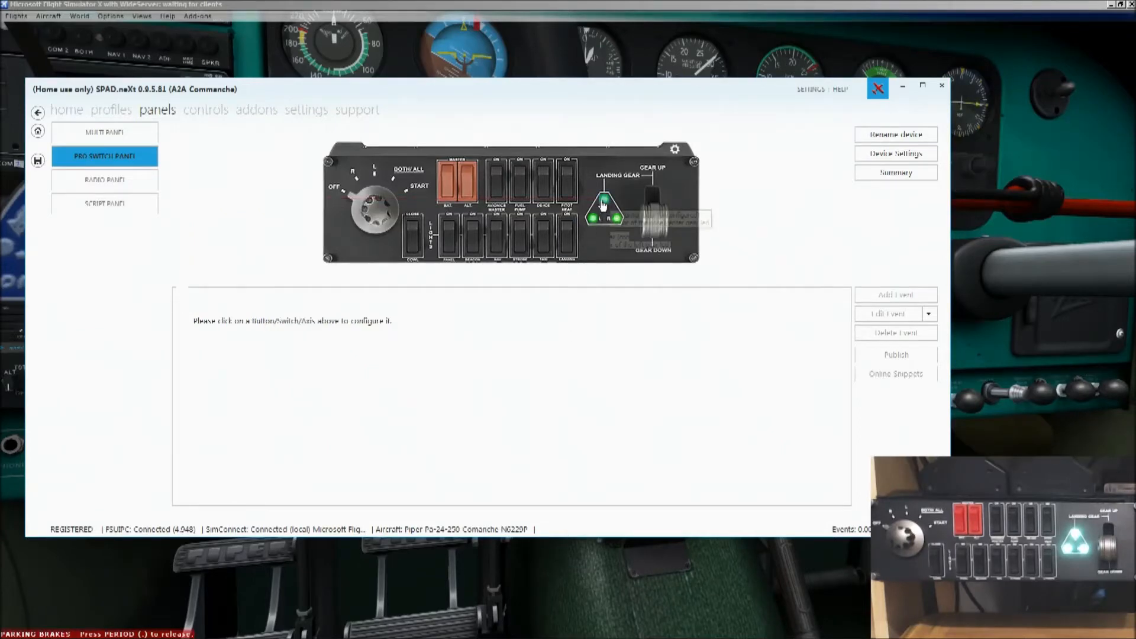
- Load the FSUIPC center gear LED online snippet onto the nose gear LED
click(603, 208)
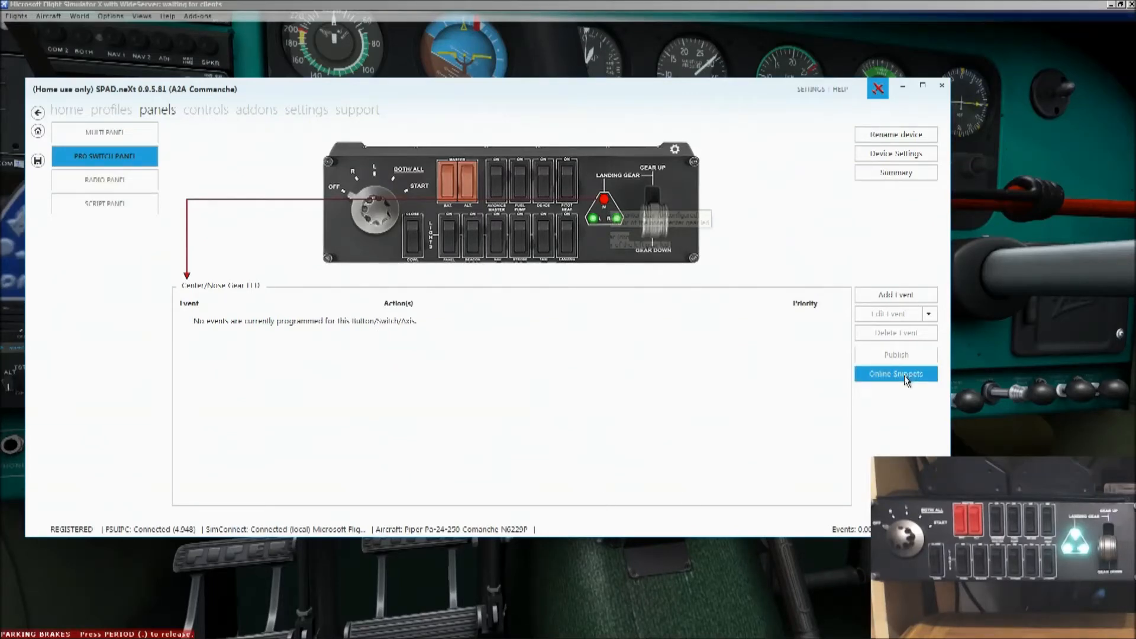
click(895, 372)
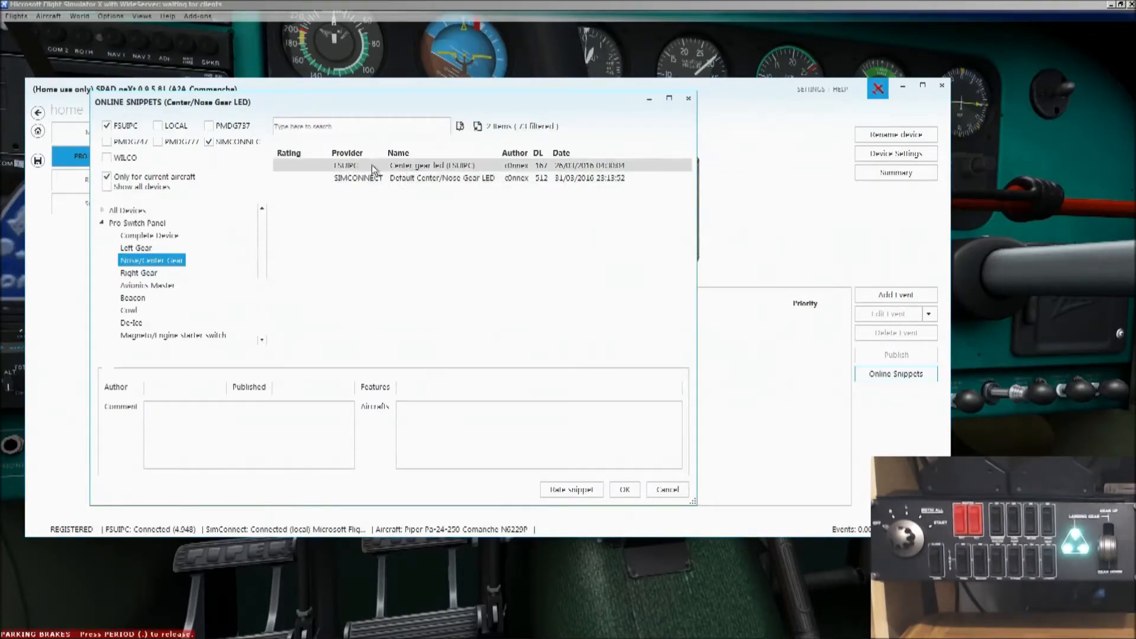
mouse_move(460, 172)
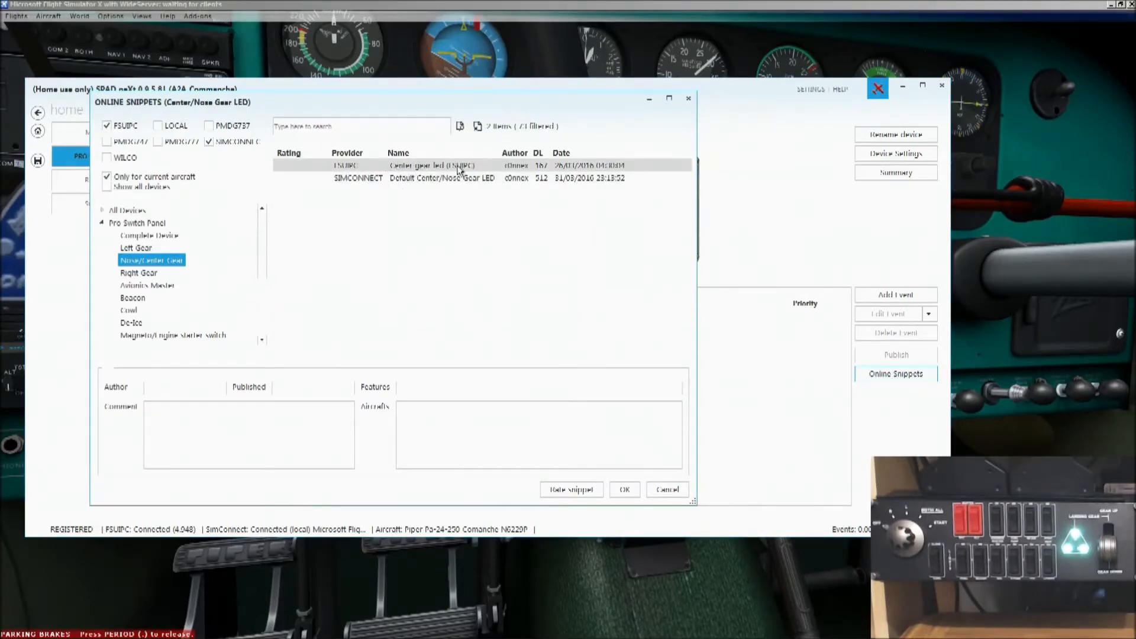
click(430, 165)
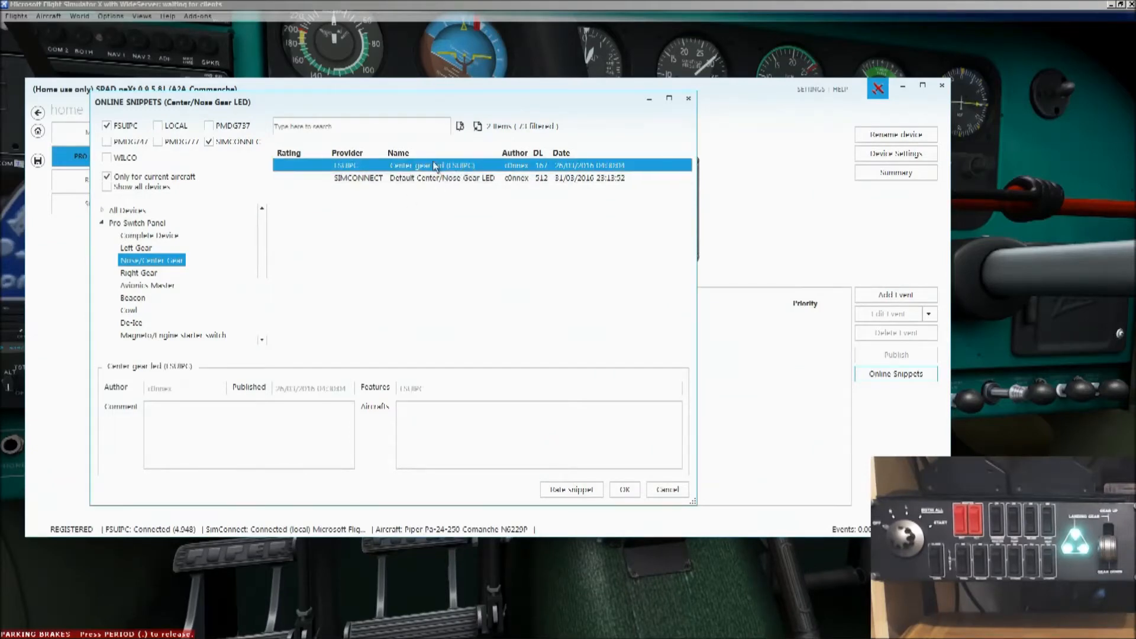
click(623, 489)
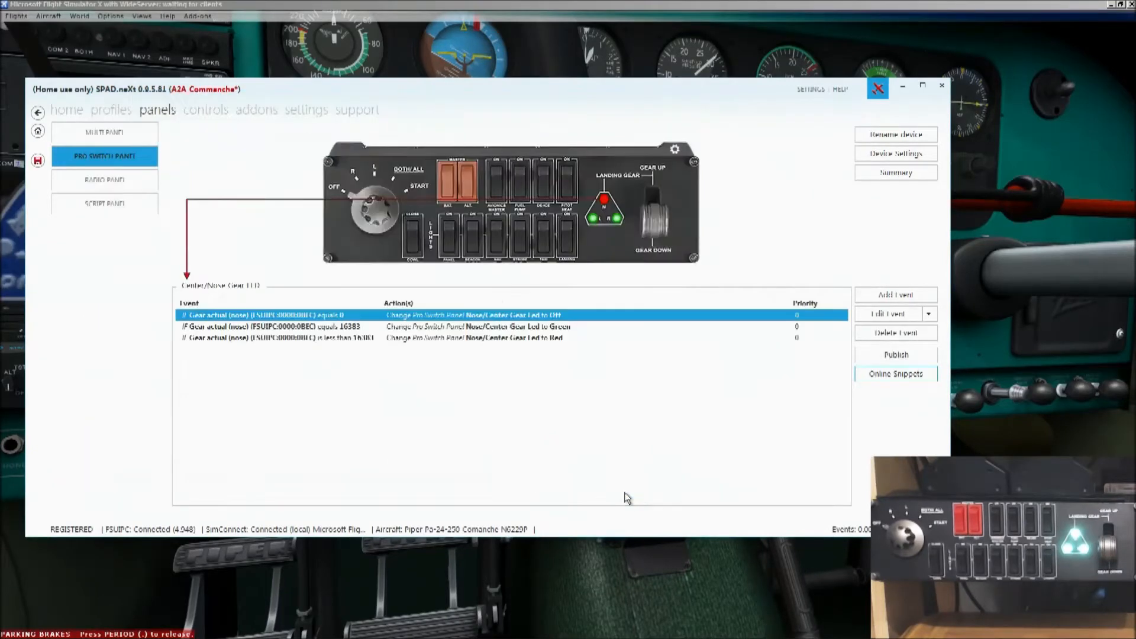
mouse_move(532, 357)
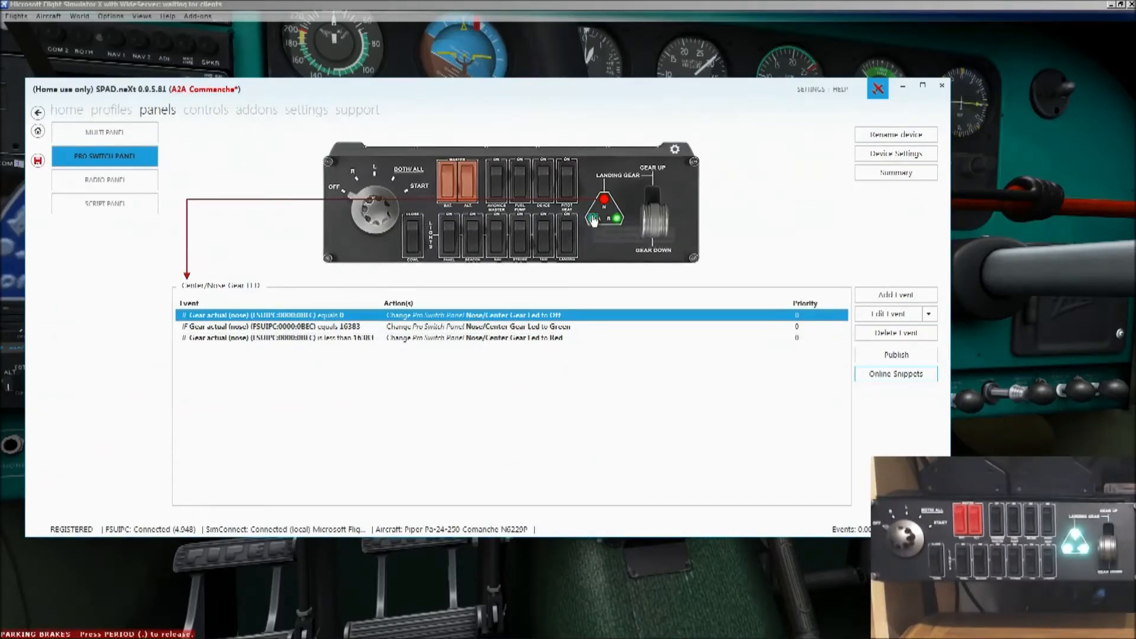
- Load the FSUIPC left and right gear LED online snippets onto the left and right gear LEDs
click(594, 218)
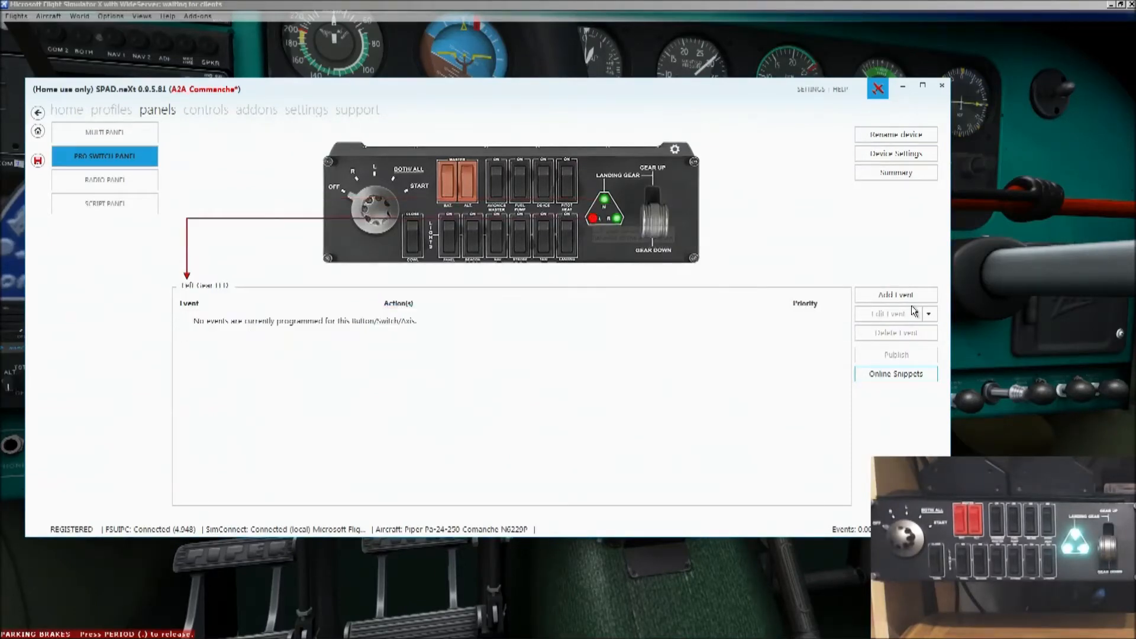
click(895, 373)
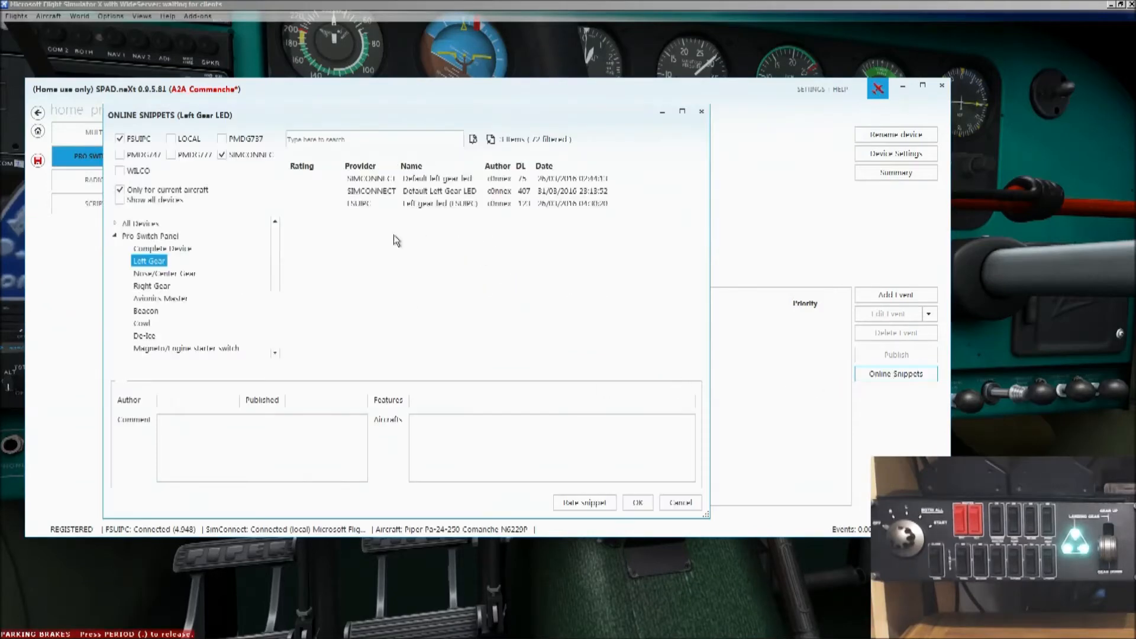
click(438, 202)
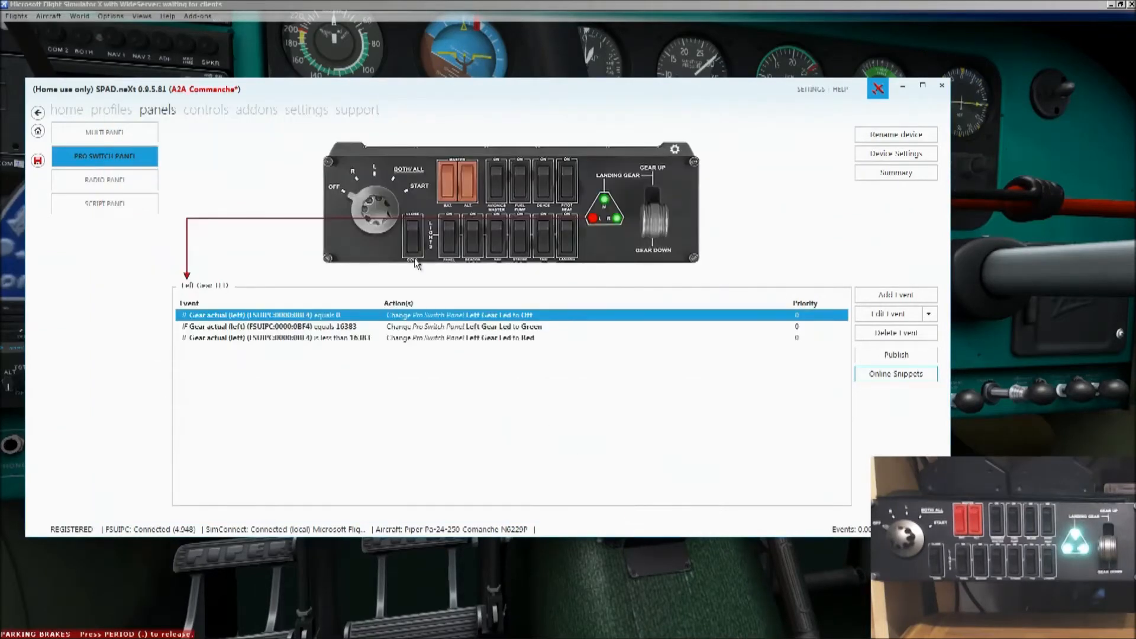
click(614, 219)
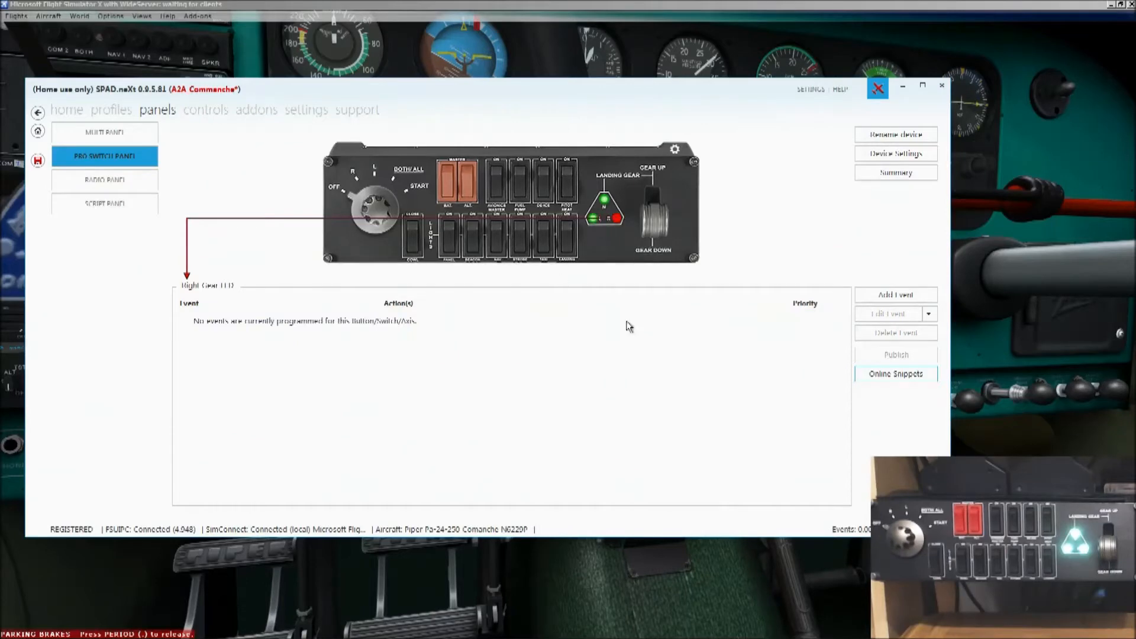
click(895, 373)
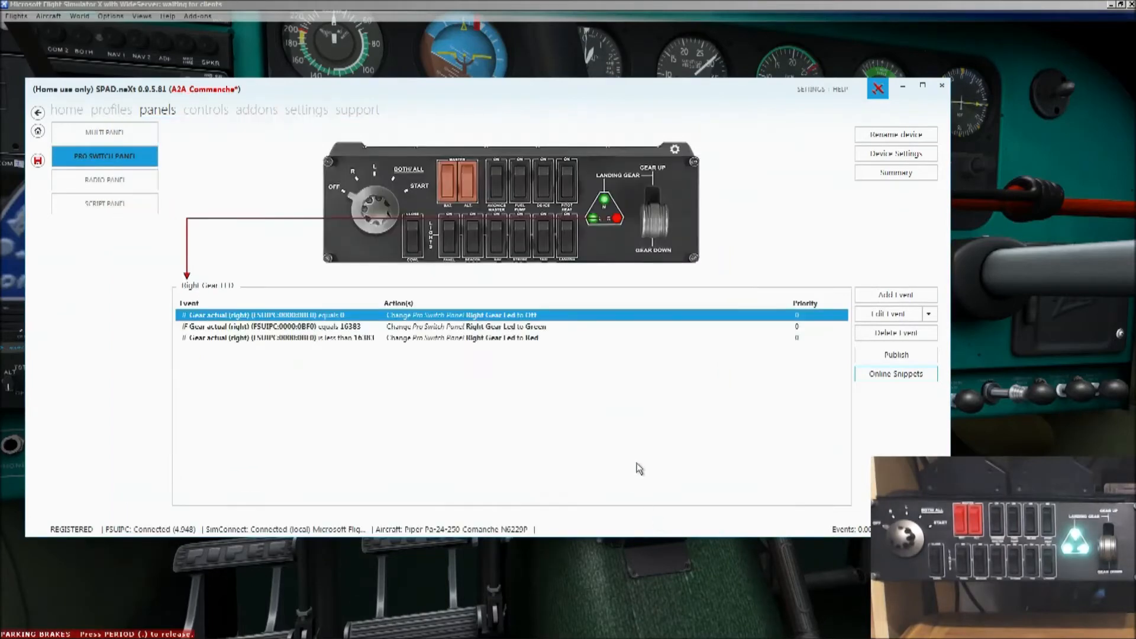
mouse_move(590, 285)
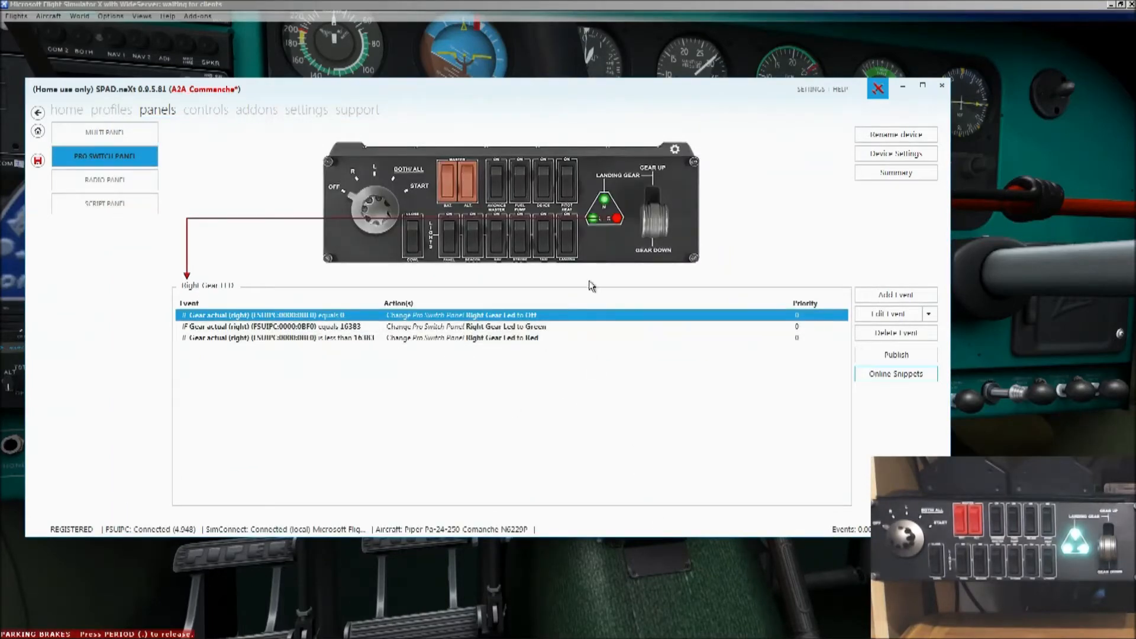
mouse_move(612, 244)
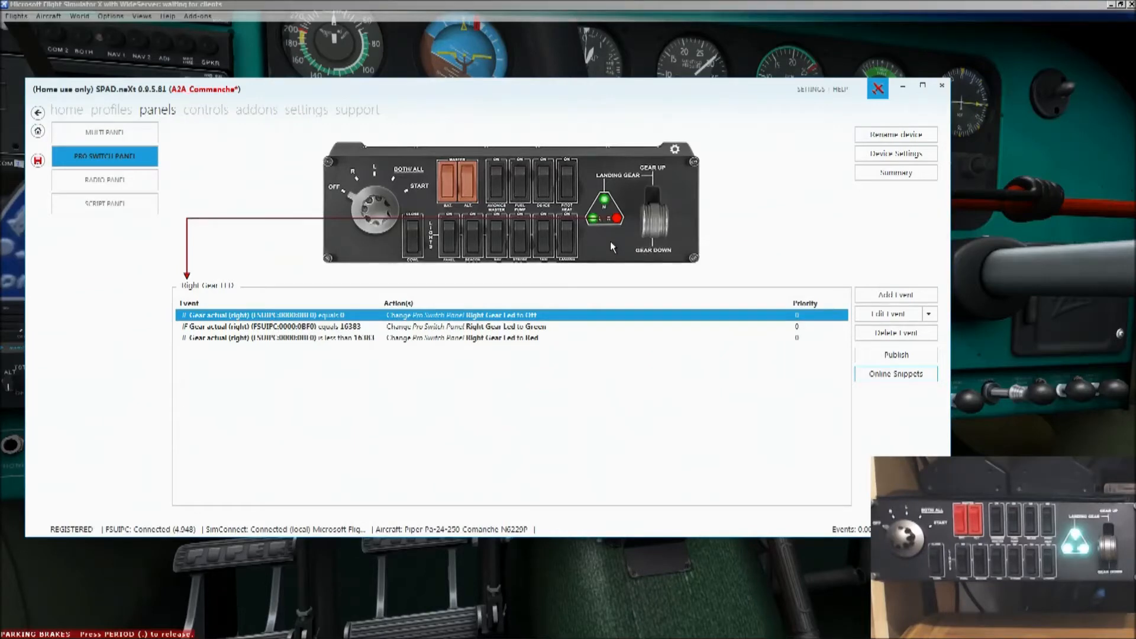
mouse_move(594, 273)
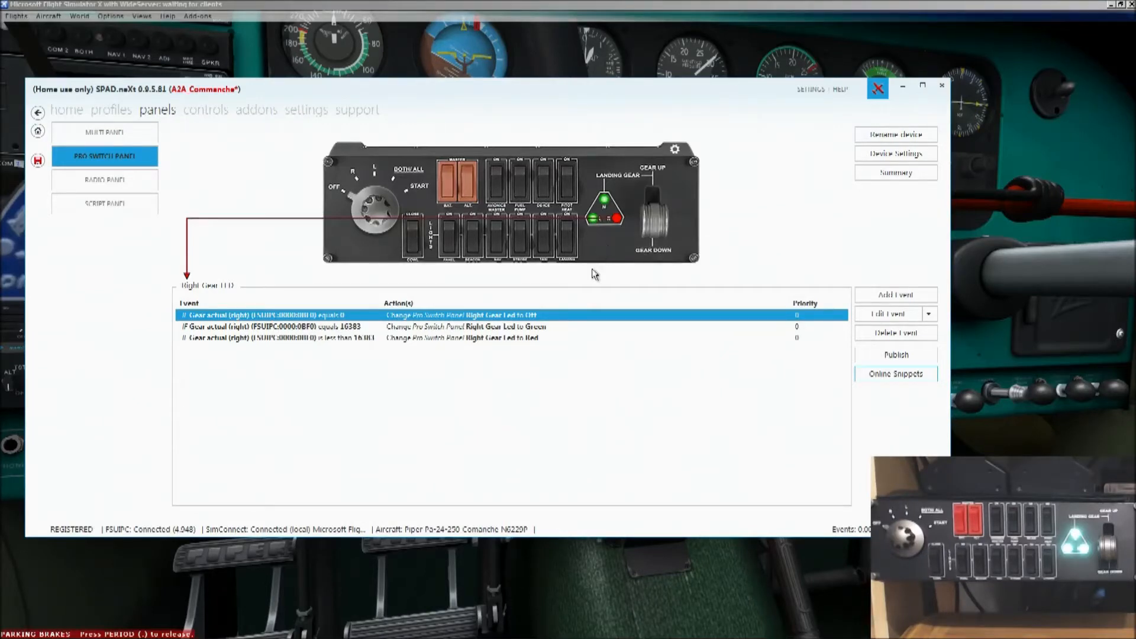
mouse_move(805, 324)
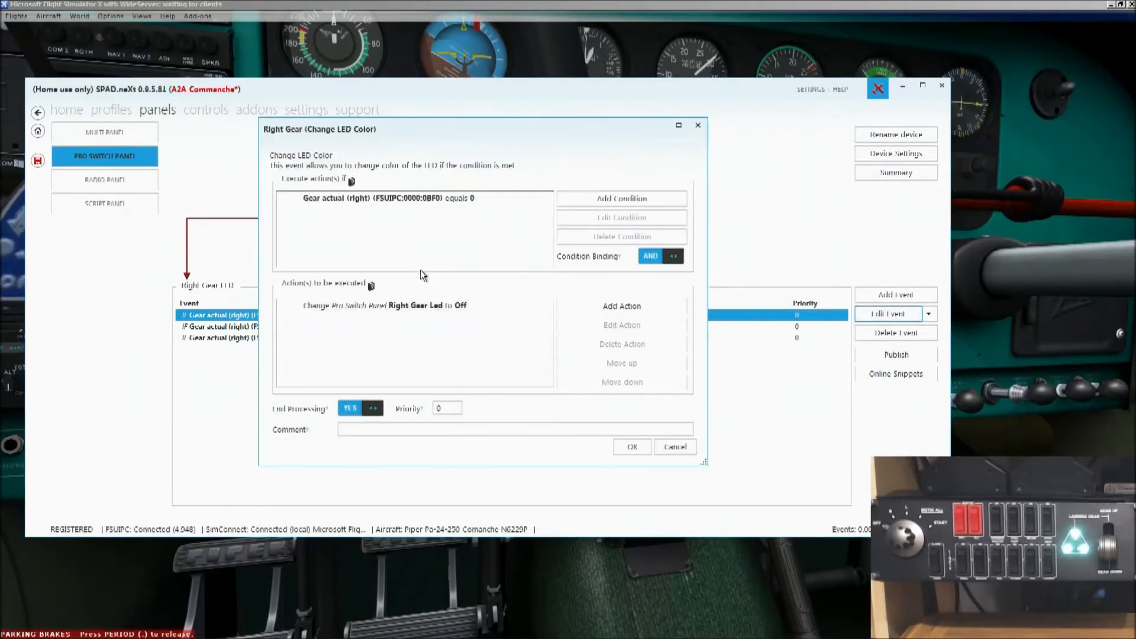
mouse_move(528, 225)
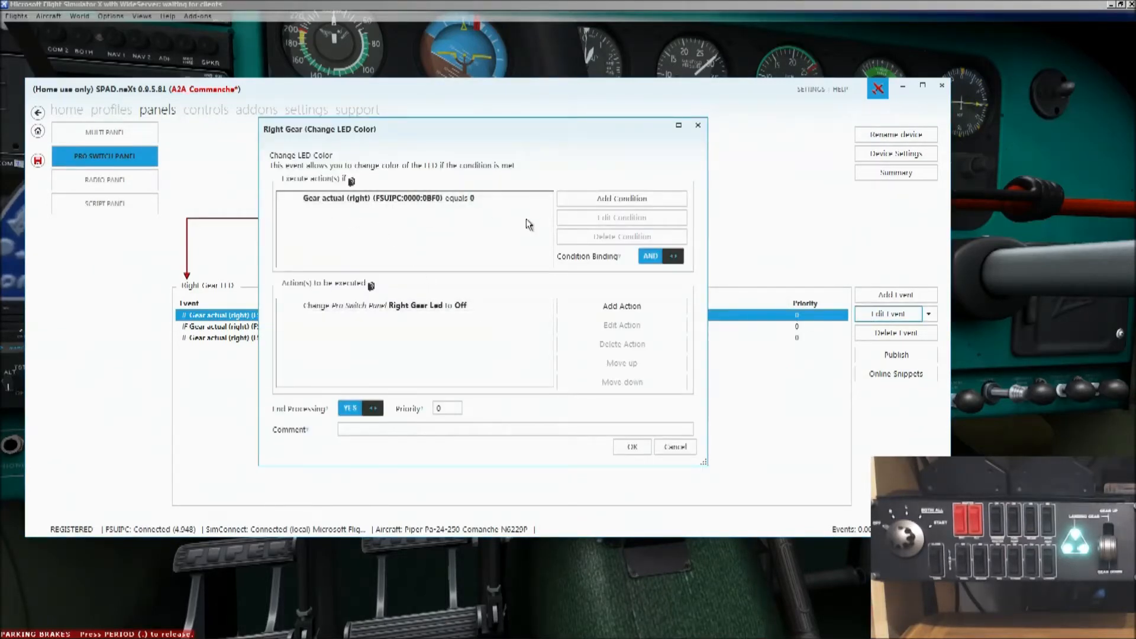
mouse_move(520, 221)
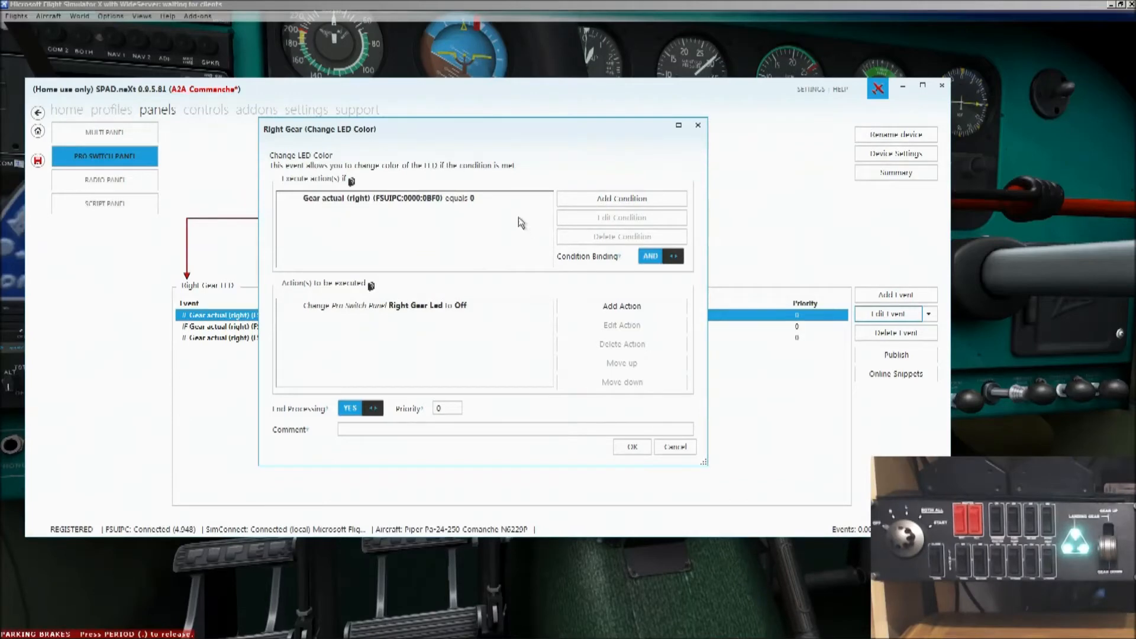
mouse_move(486, 210)
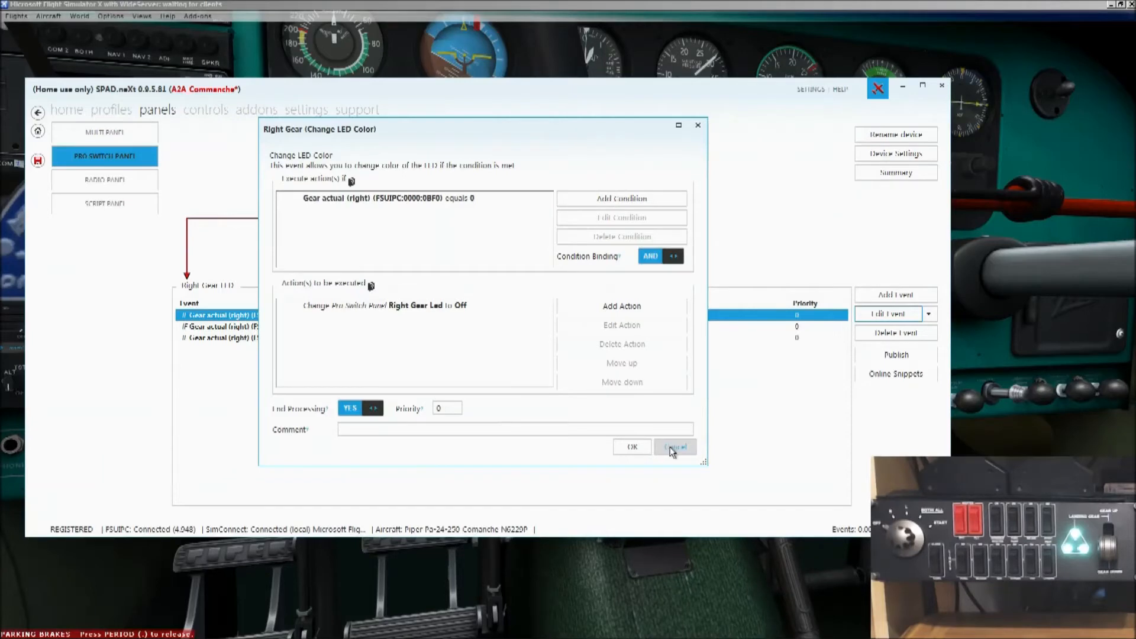
- Cancel the Right Gear (Change LED Color) event dialog, leaving its three events unchanged
click(673, 446)
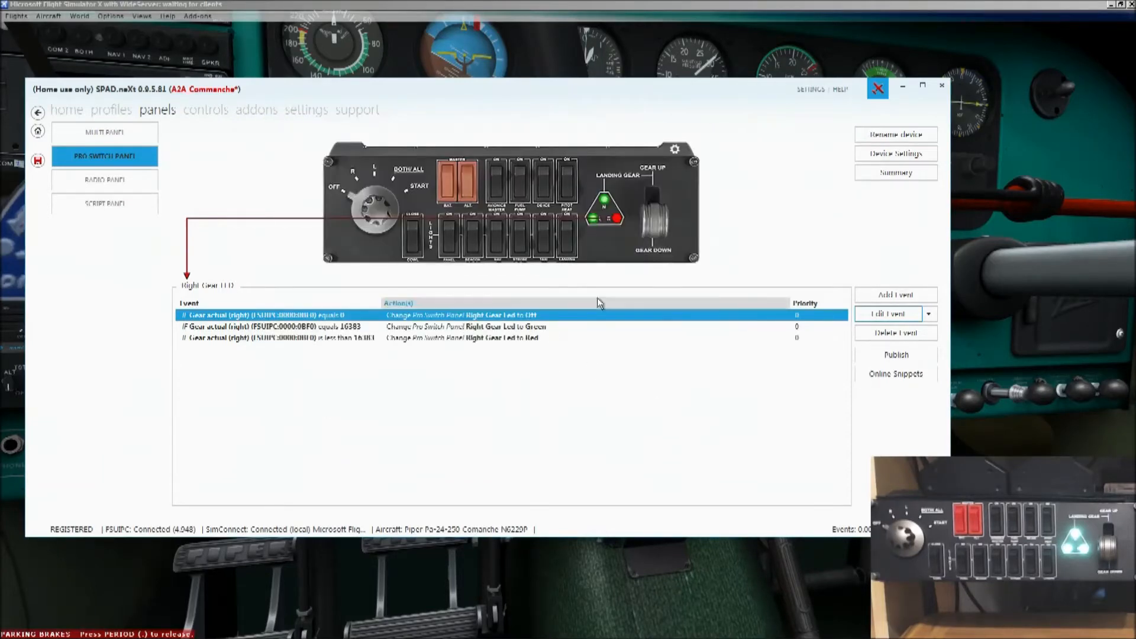
mouse_move(689, 259)
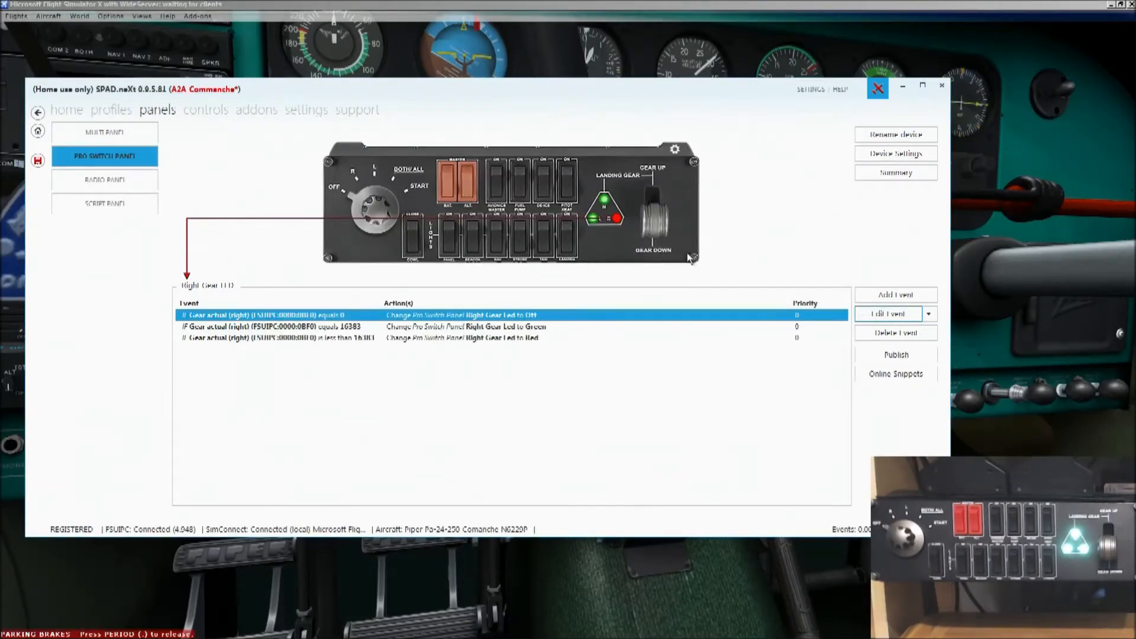
- Show the gear lever's Gear DOWN and Gear UP virtual joystick button events
click(651, 206)
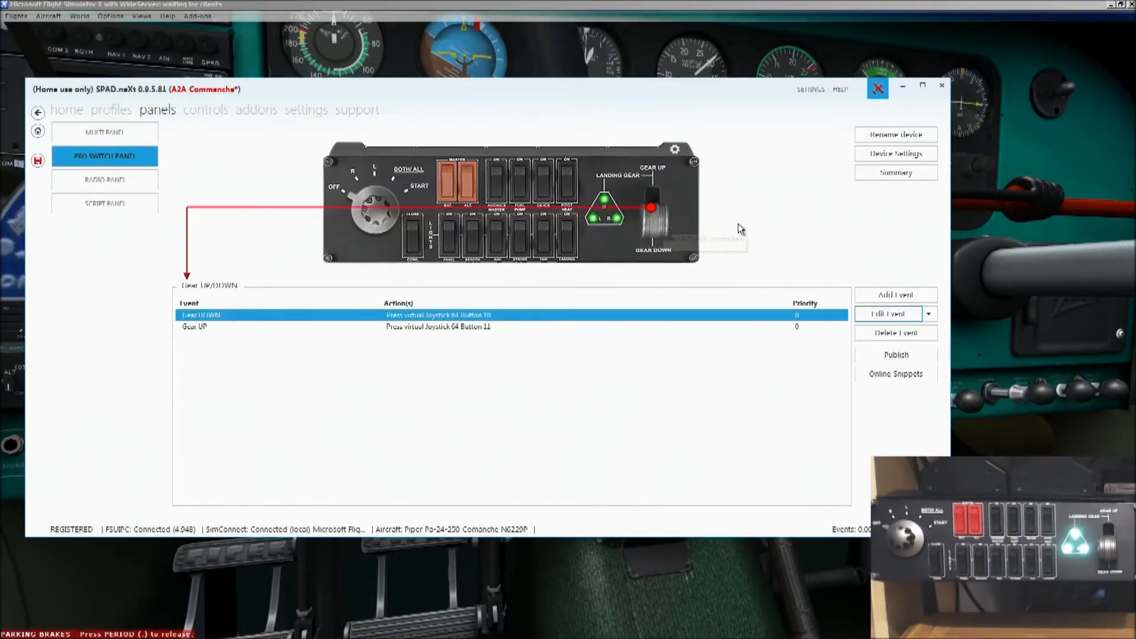
mouse_move(734, 231)
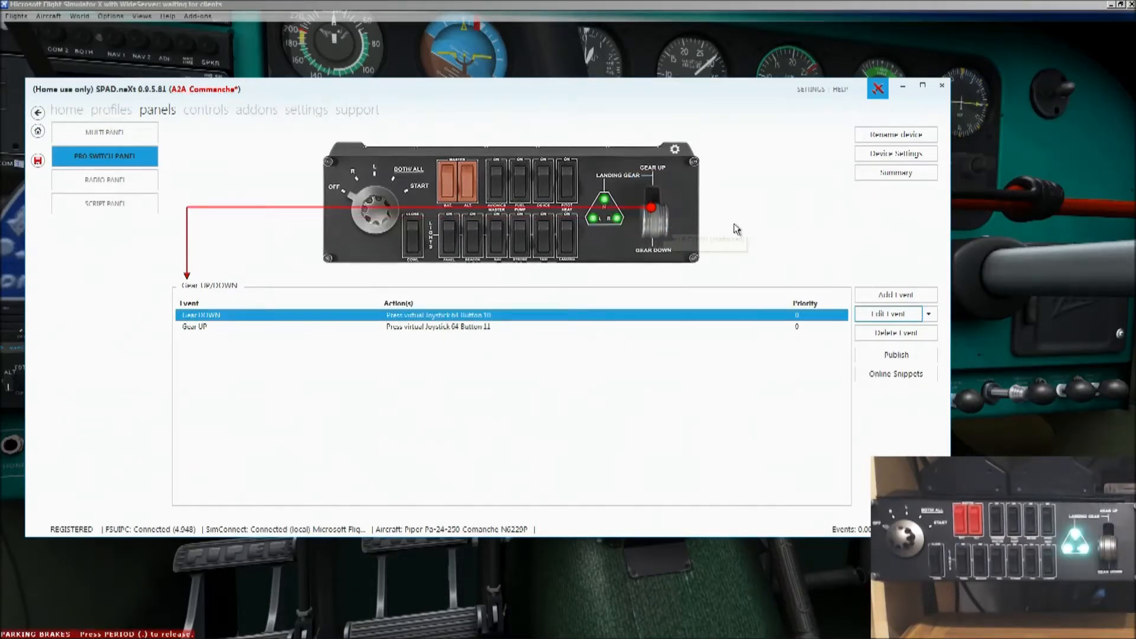
mouse_move(449, 377)
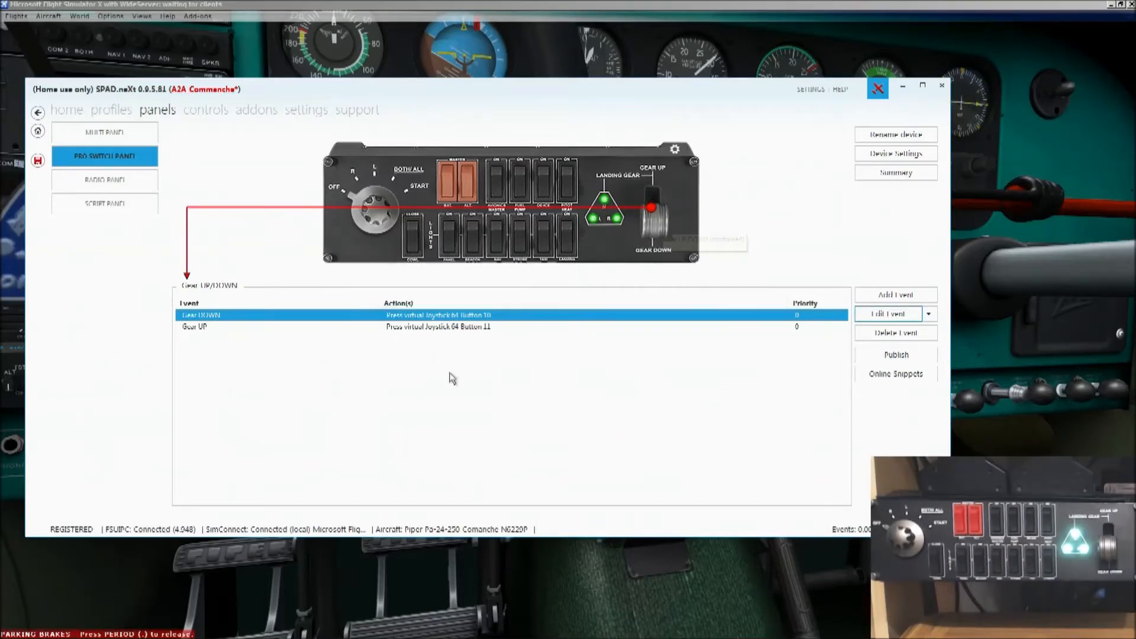
mouse_move(491, 356)
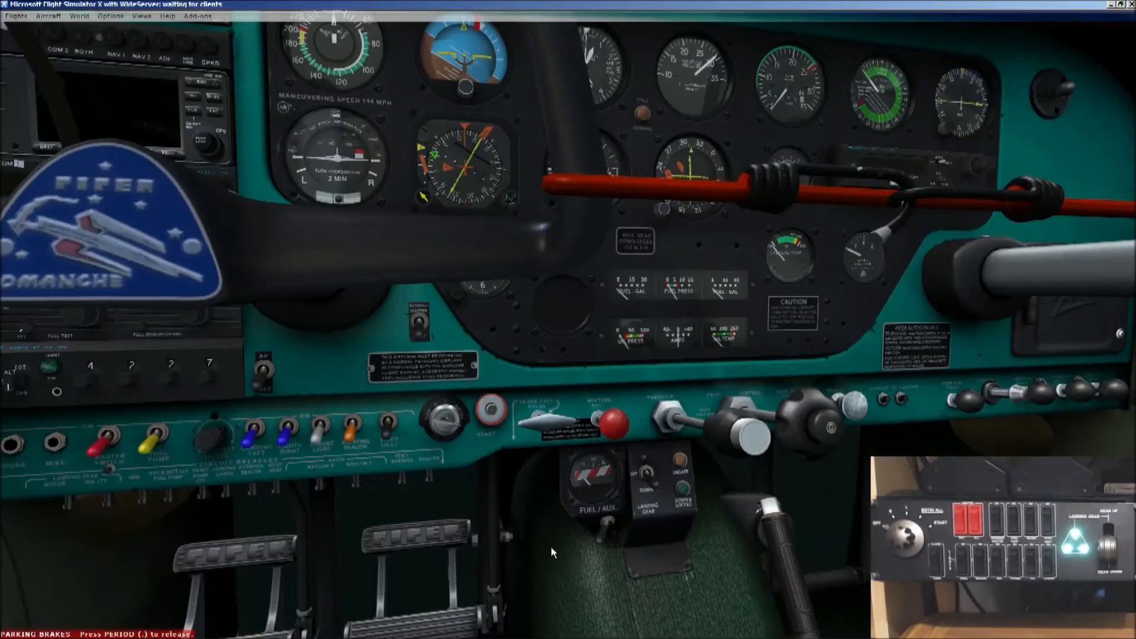
mouse_move(657, 485)
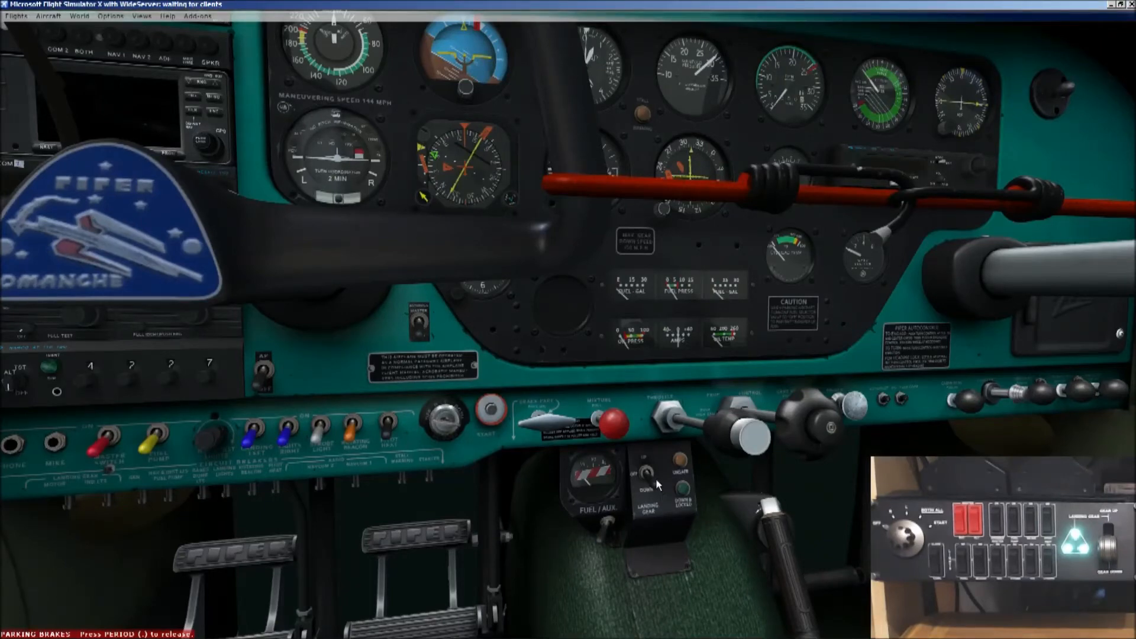
mouse_move(656, 485)
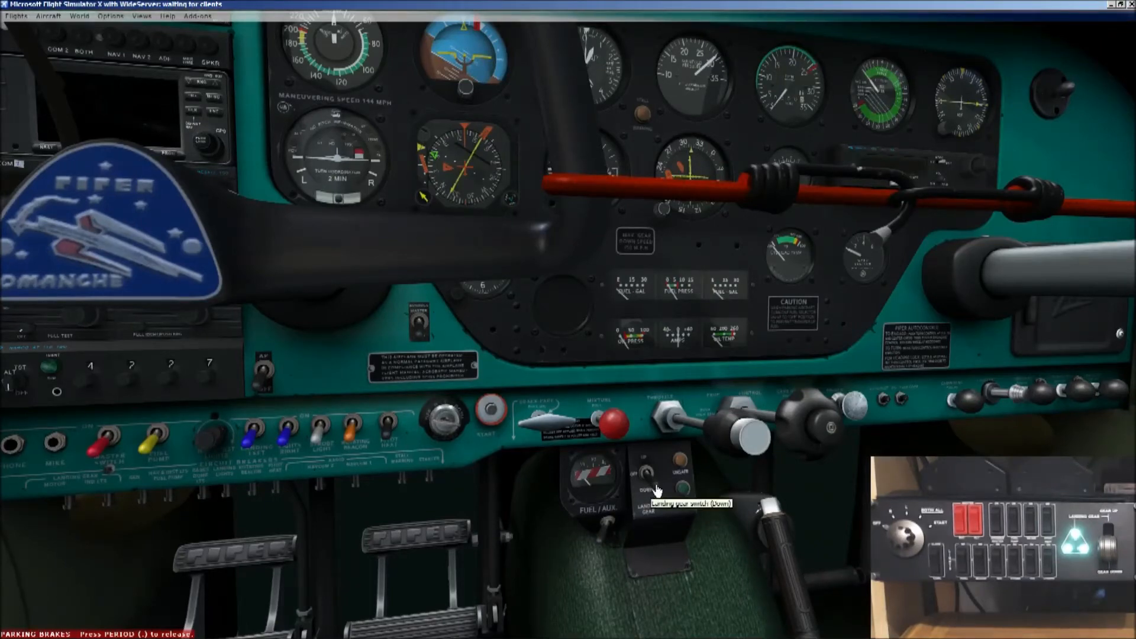
- Operate the Comanche cockpit landing gear switch in FSX to test the gear
click(649, 481)
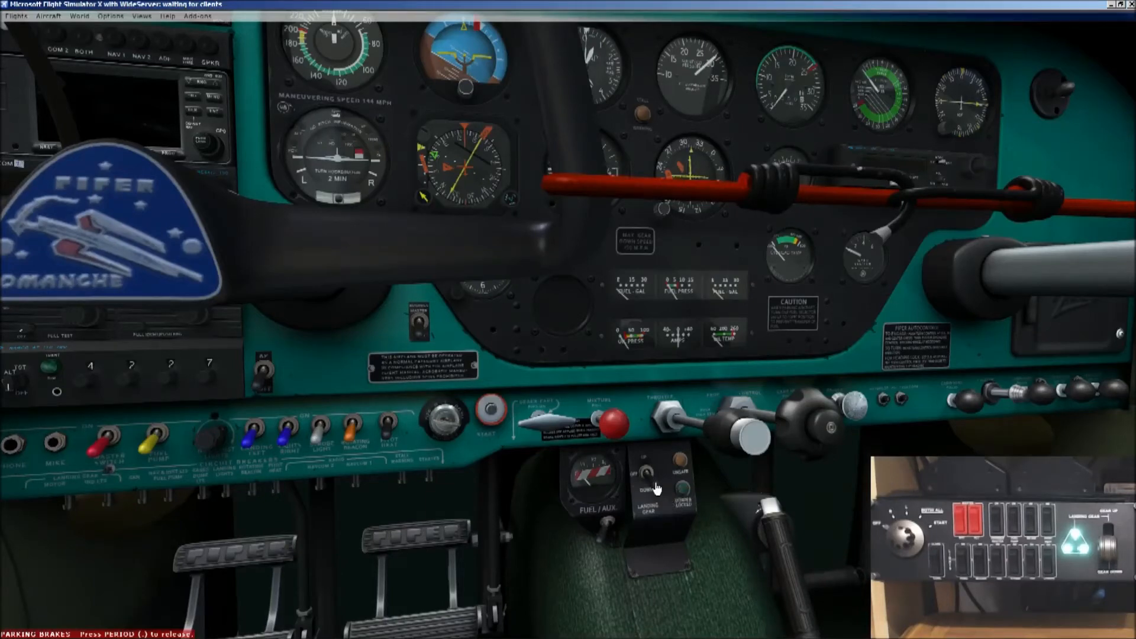
mouse_move(625, 504)
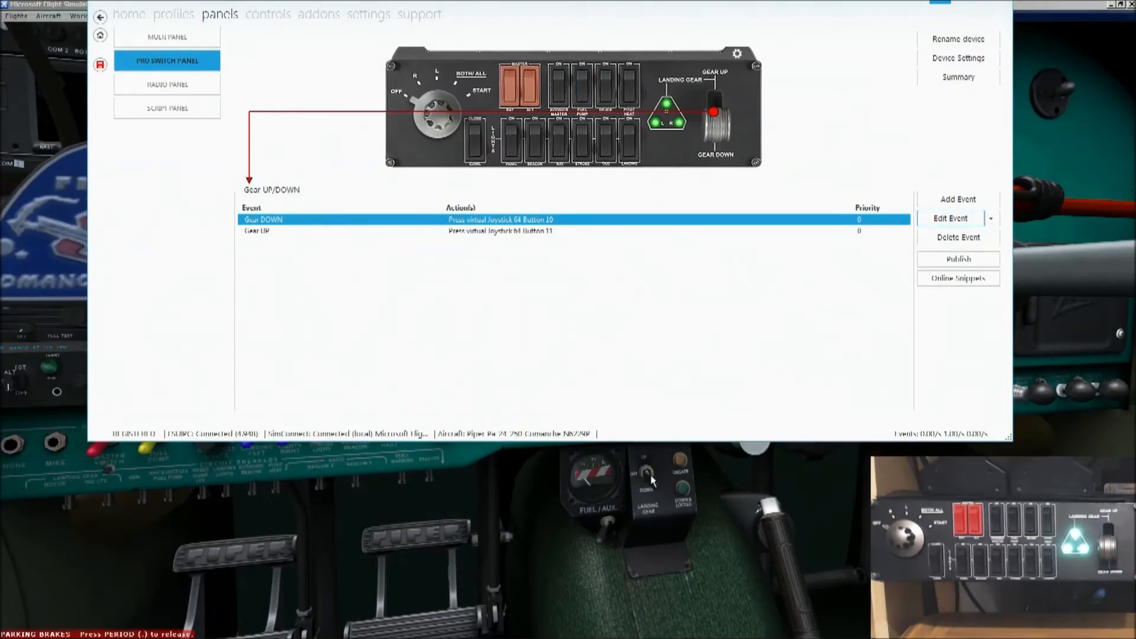
mouse_move(655, 488)
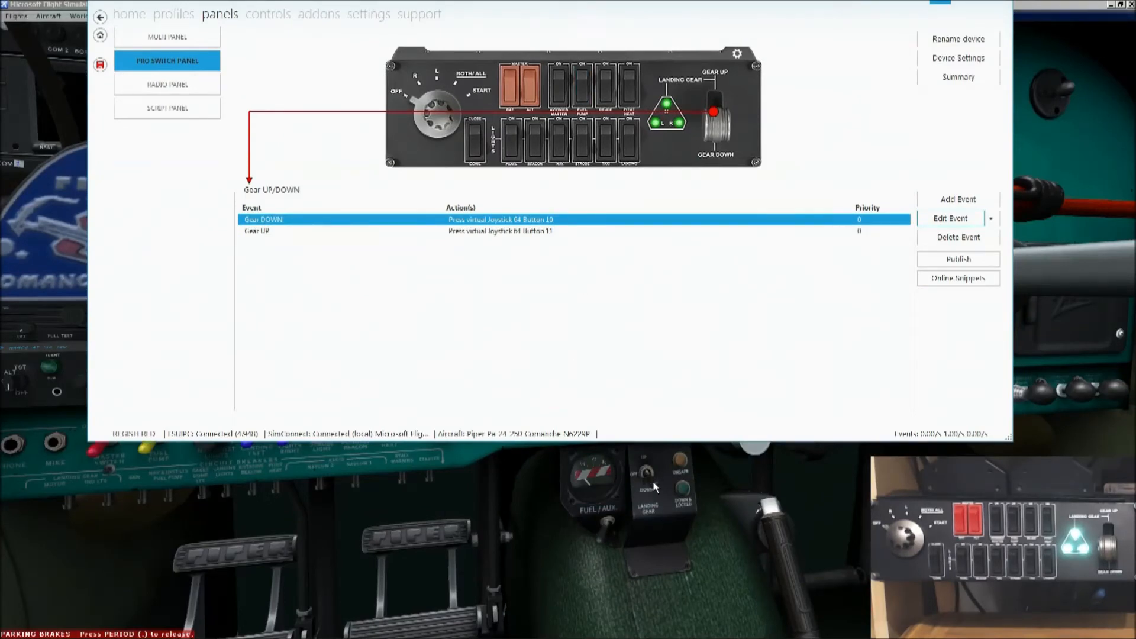
mouse_move(650, 477)
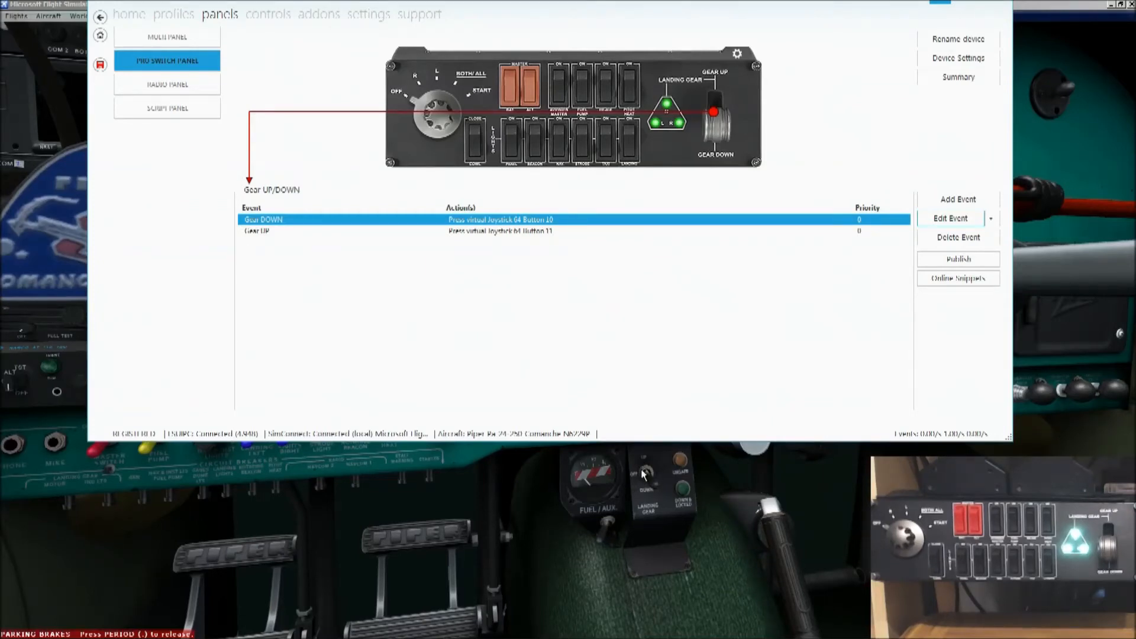
mouse_move(543, 9)
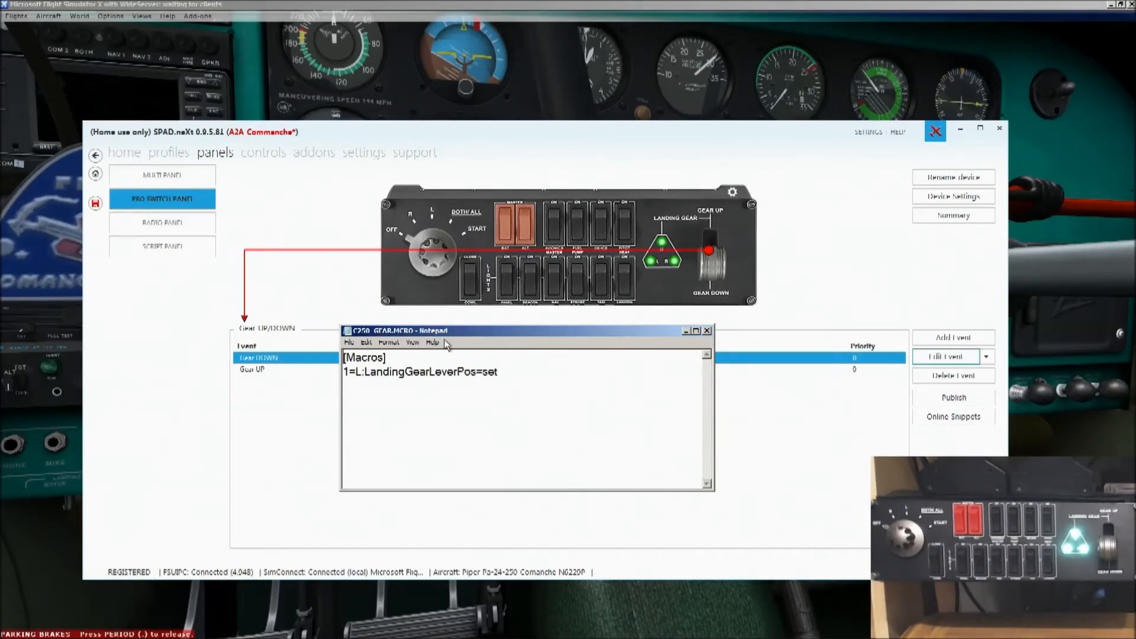
mouse_move(437, 350)
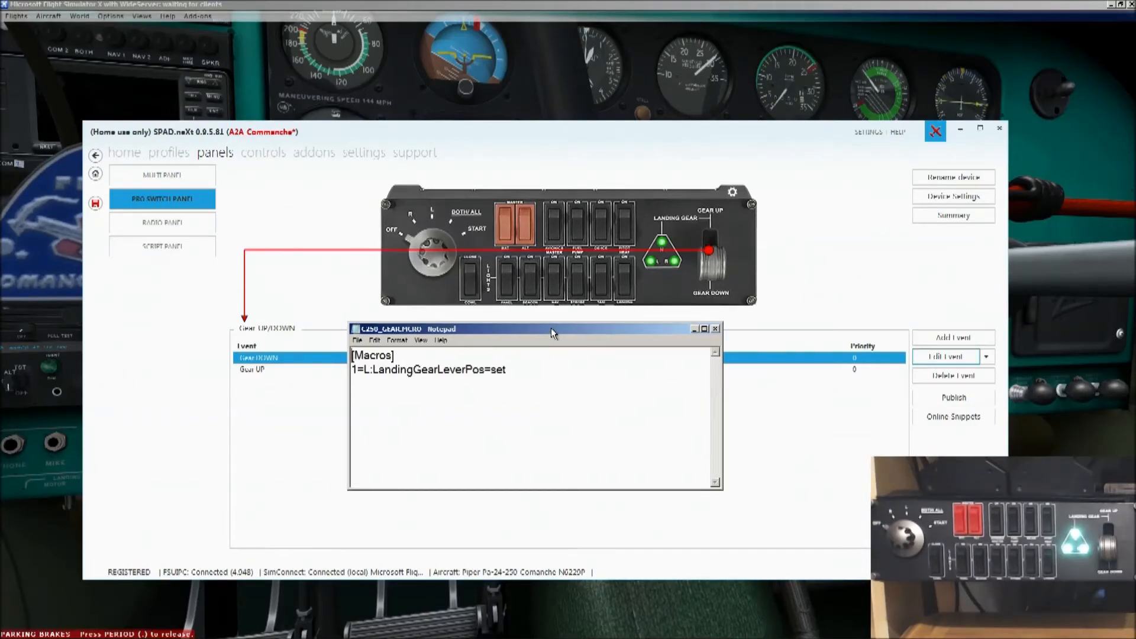
- Close the gear macro file and SPAD.neXt, then reach FSUIPC through the FSX Add-ons menu
click(716, 328)
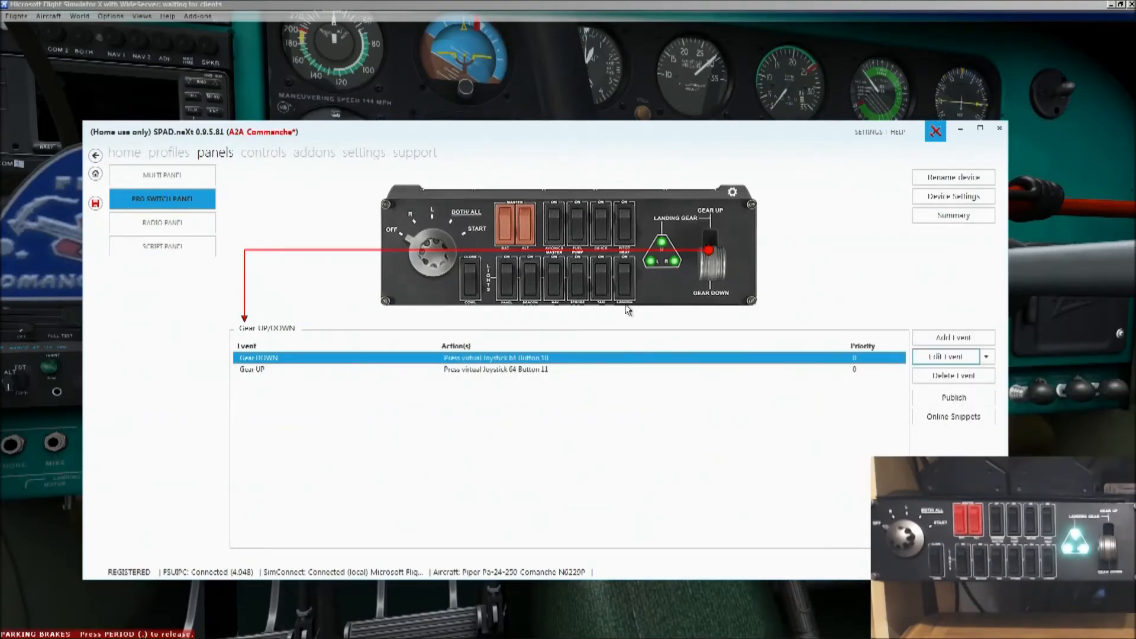
mouse_move(389, 163)
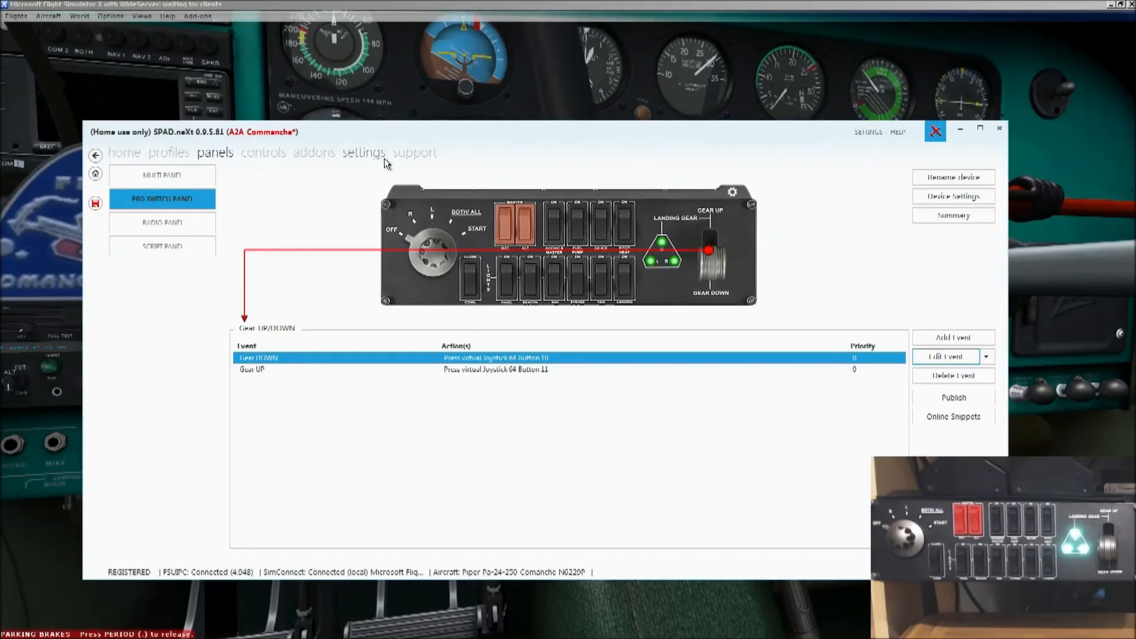
click(934, 131)
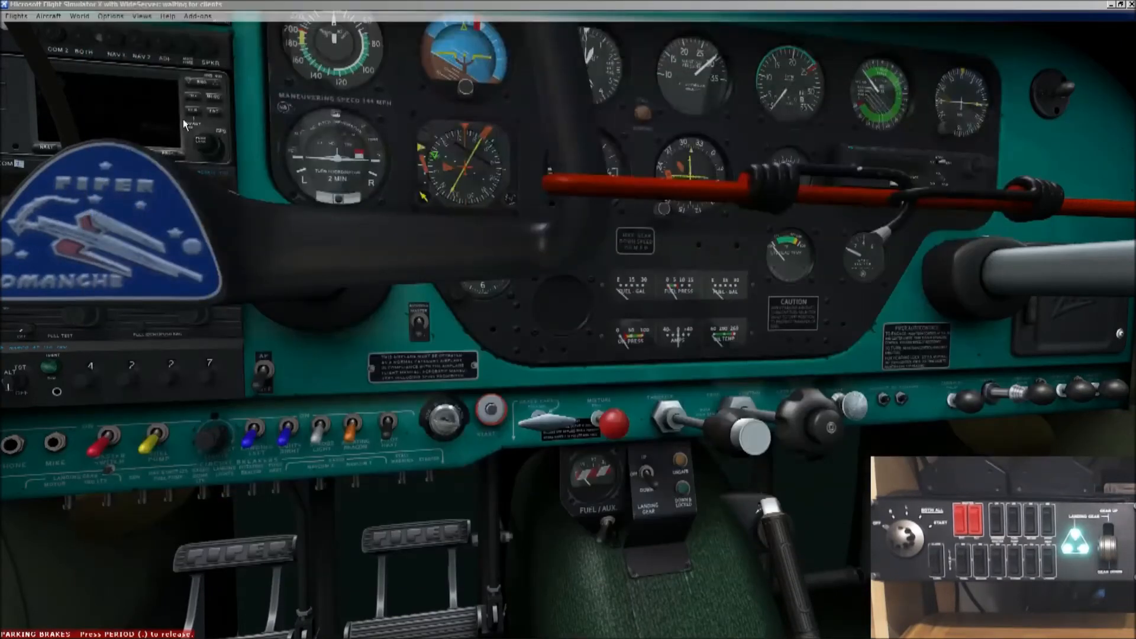
click(198, 15)
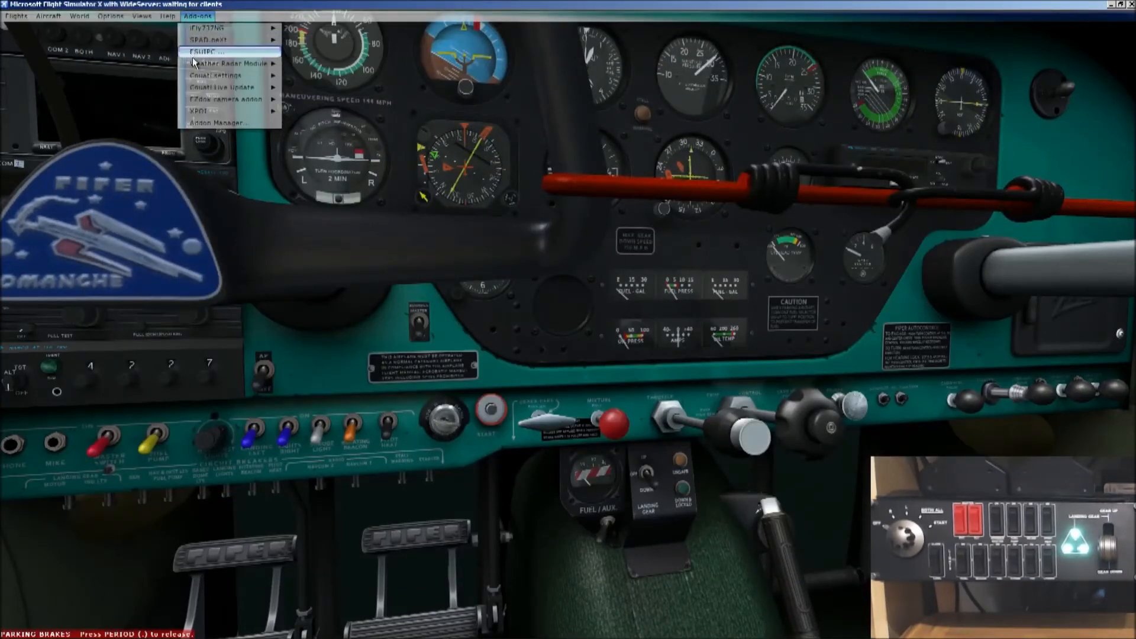
click(206, 50)
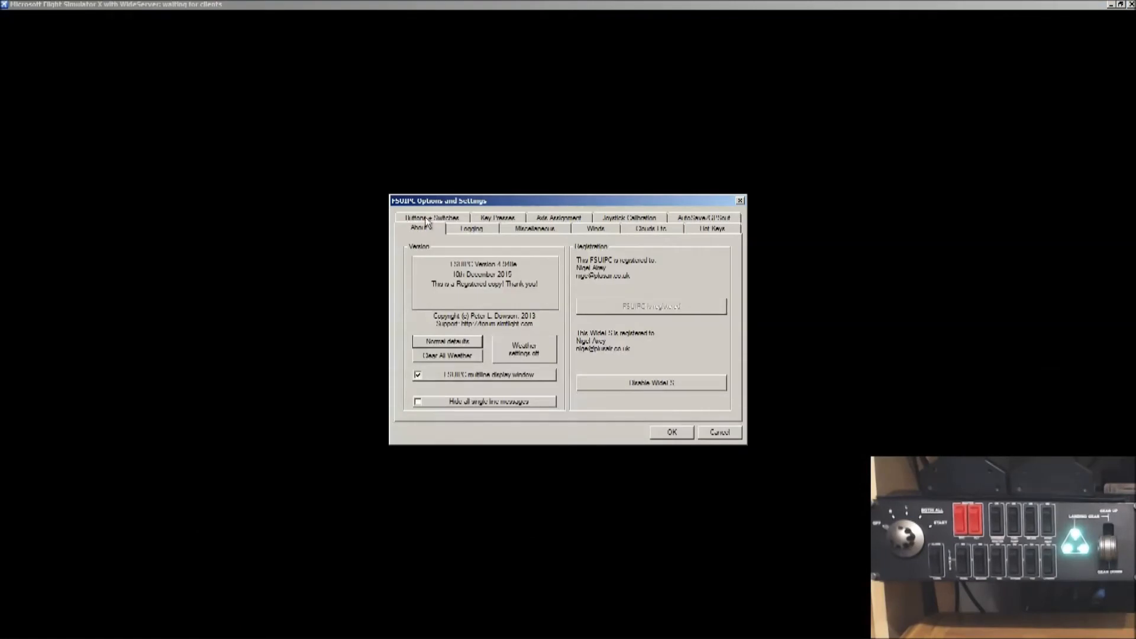
- View the FSUIPC Buttons + Switches assignment page and close the options
click(431, 218)
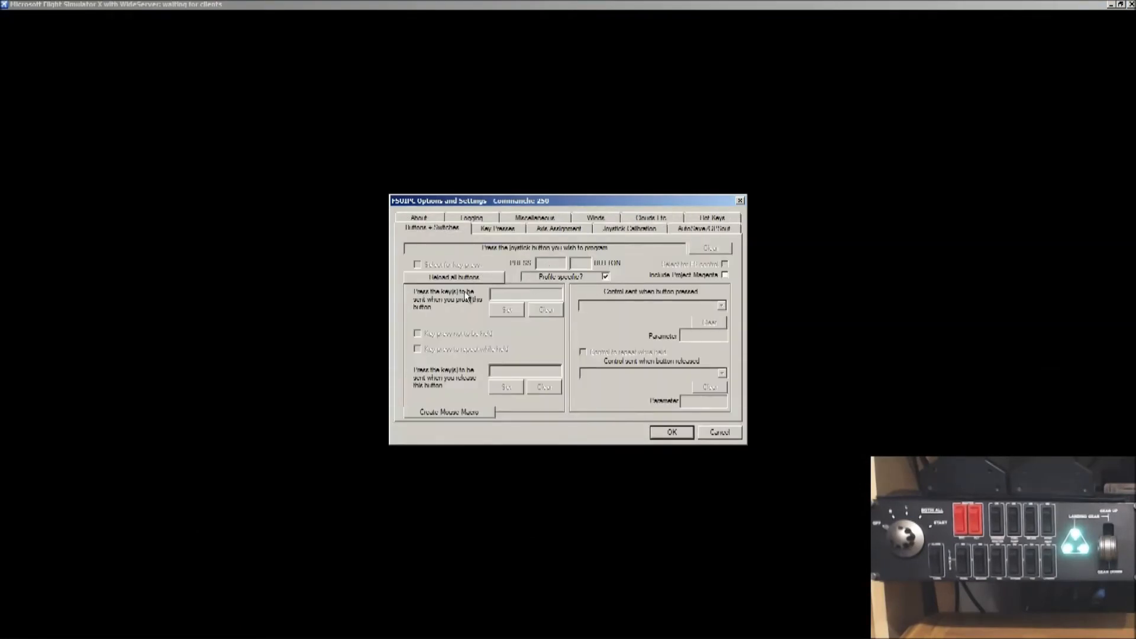
click(453, 277)
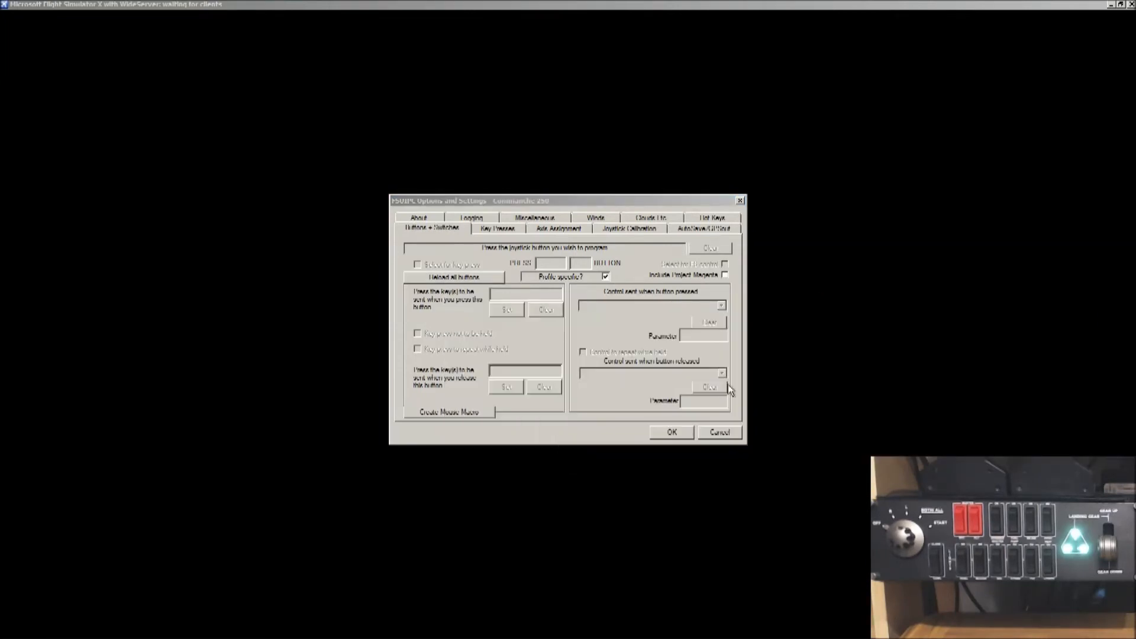
click(670, 432)
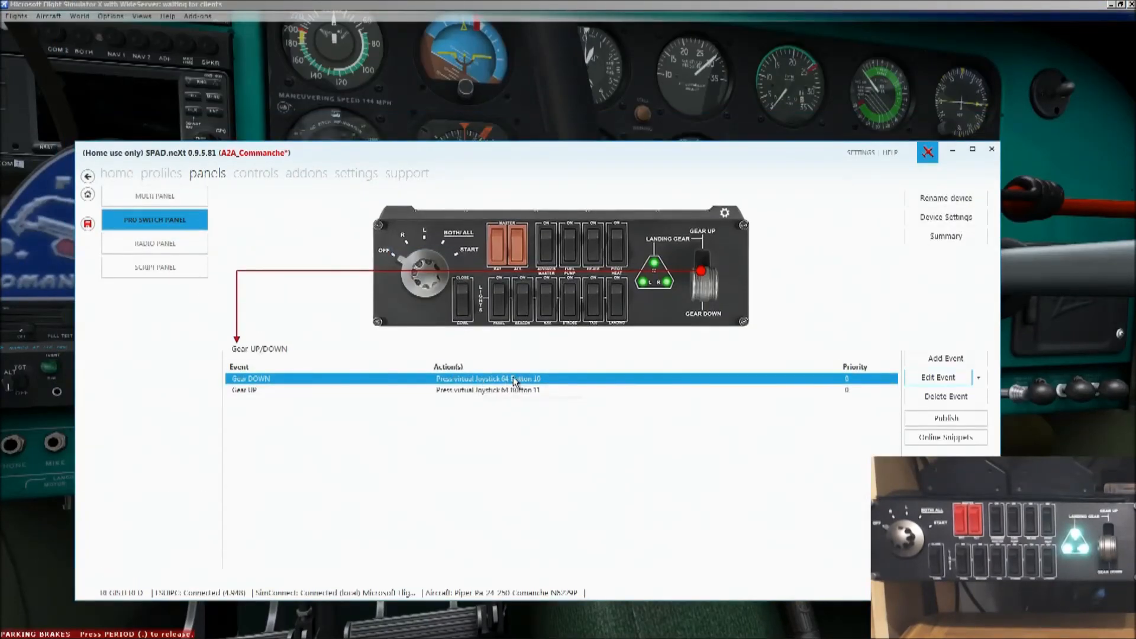
mouse_move(529, 382)
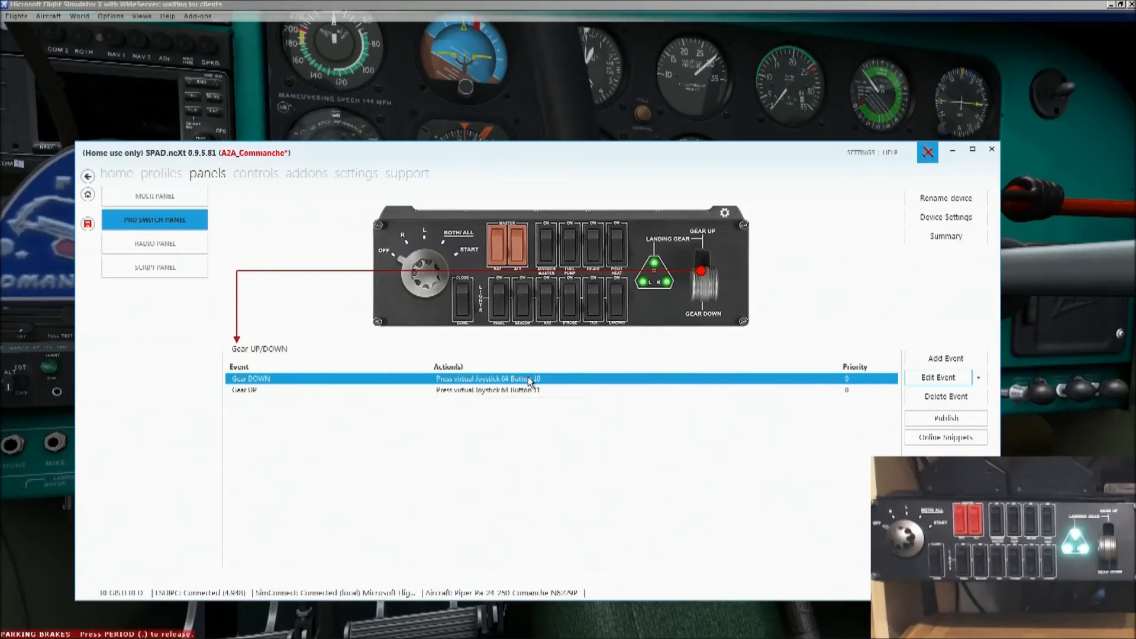
mouse_move(529, 383)
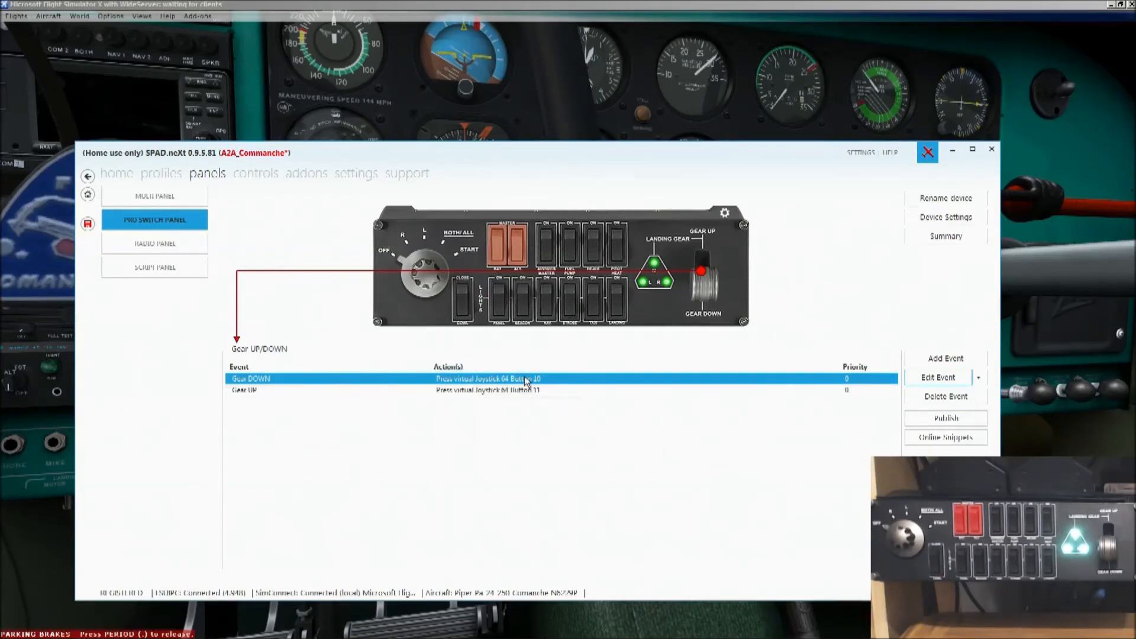
mouse_move(529, 386)
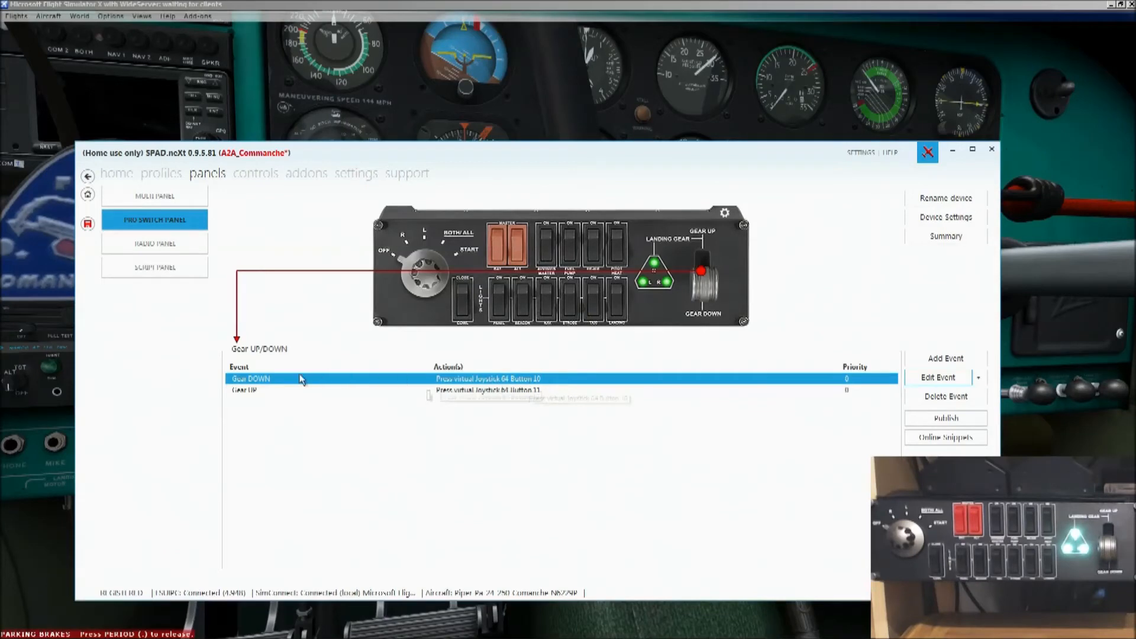
- Close SPAD.neXt after confirming Gear DOWN and UP use virtual joystick 64 buttons 10 and 11
click(250, 389)
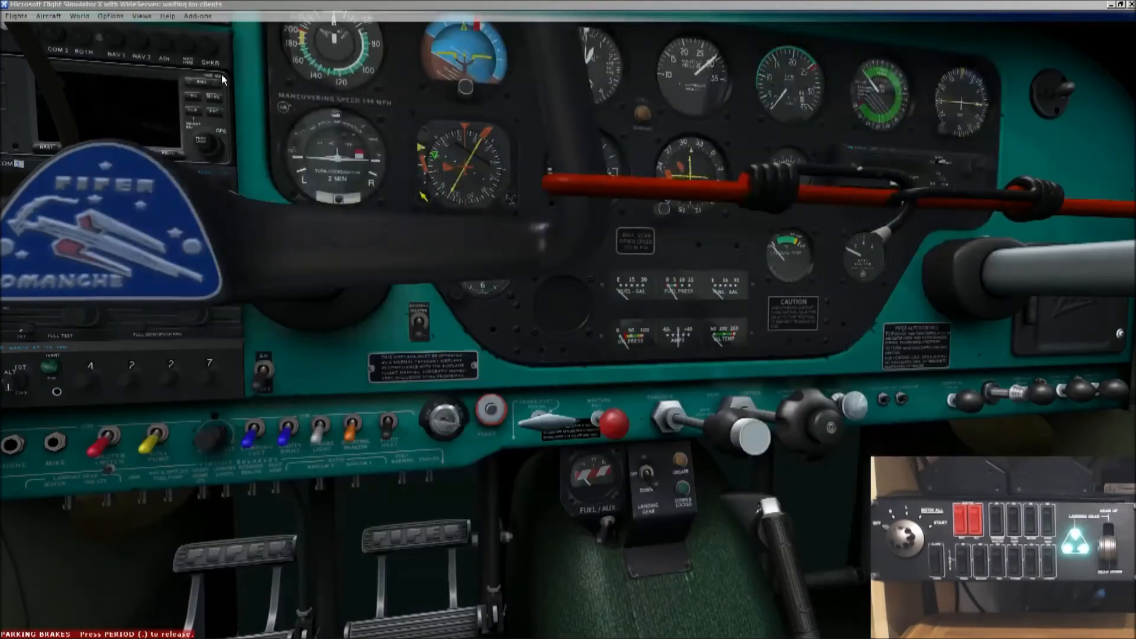
- Assign joystick 64 buttons 11 and 10 to LandingGearLeverPos Set with parameters 0 and 2, then confirm
click(196, 16)
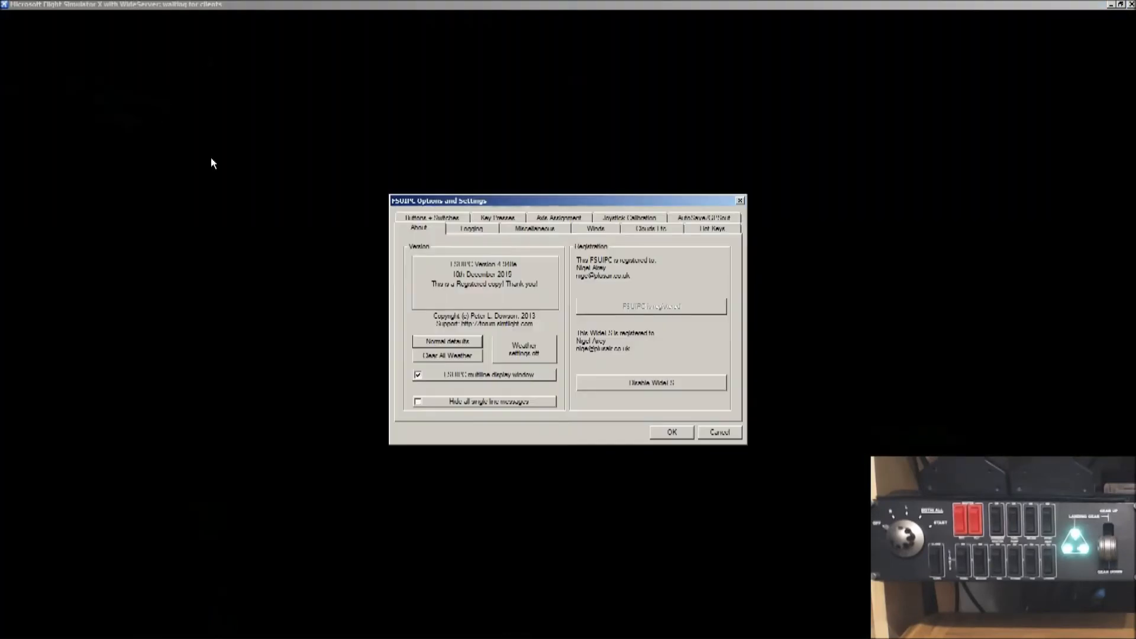
click(431, 218)
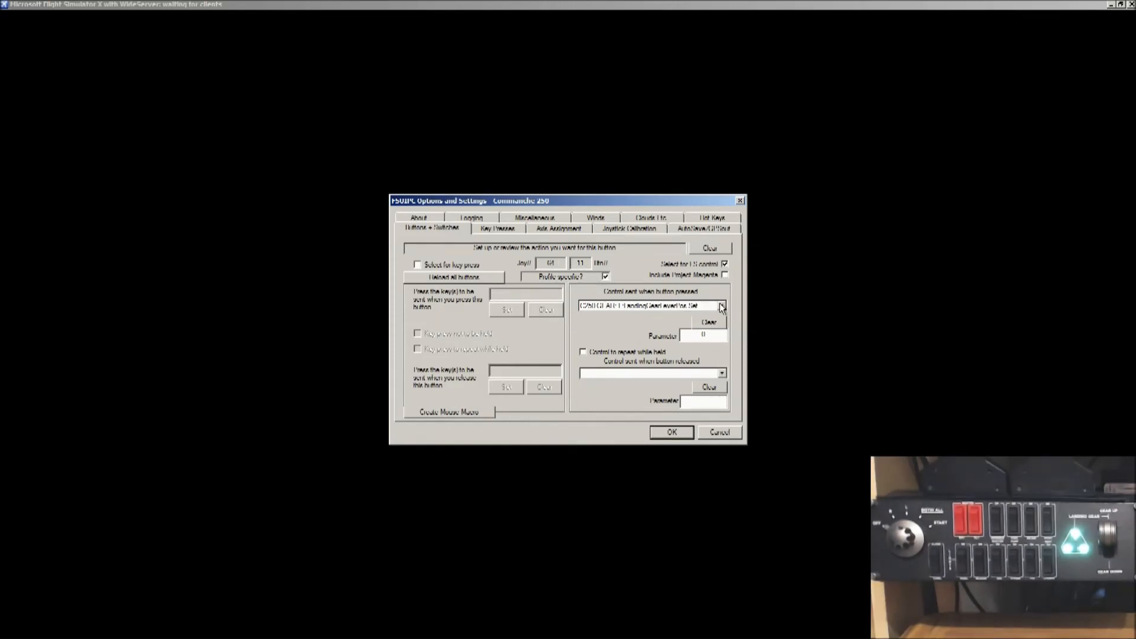
click(721, 305)
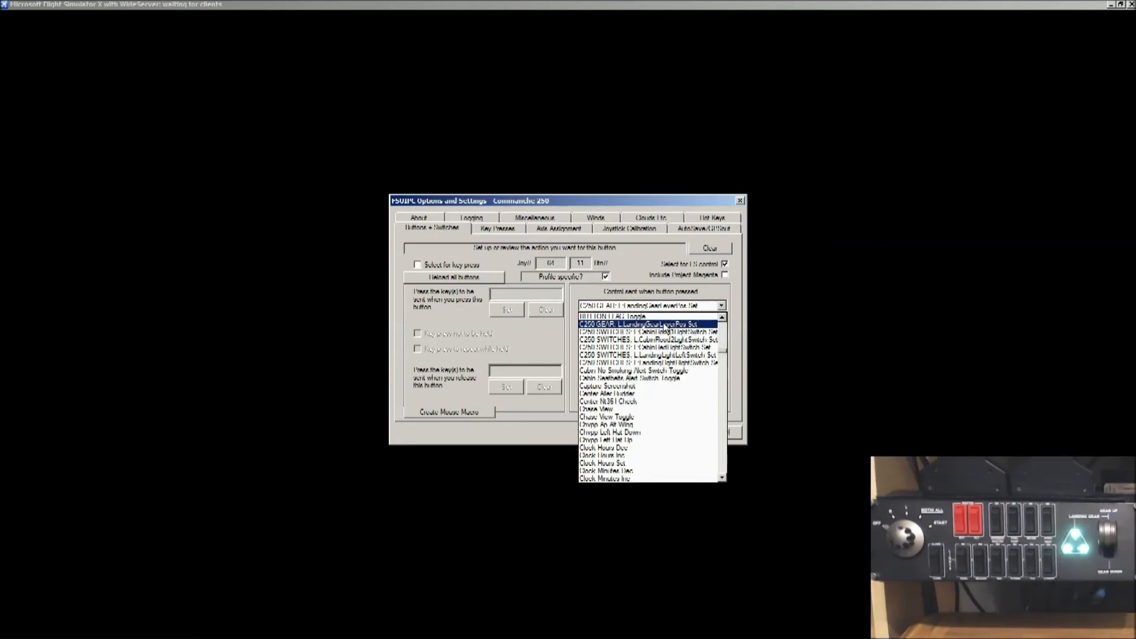
click(637, 324)
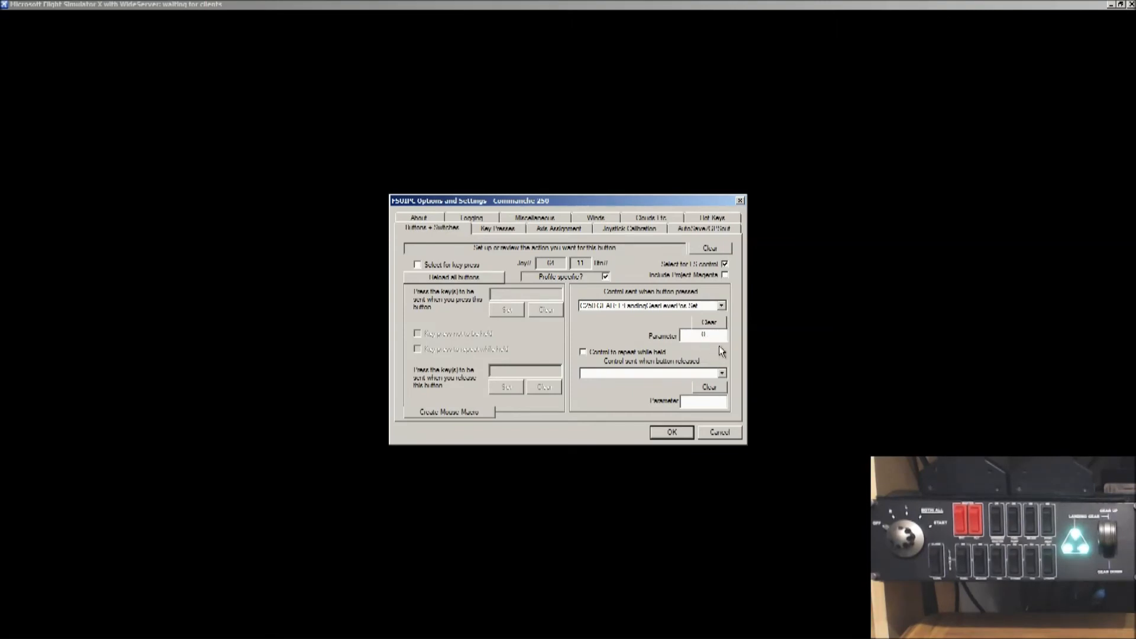
mouse_move(599, 322)
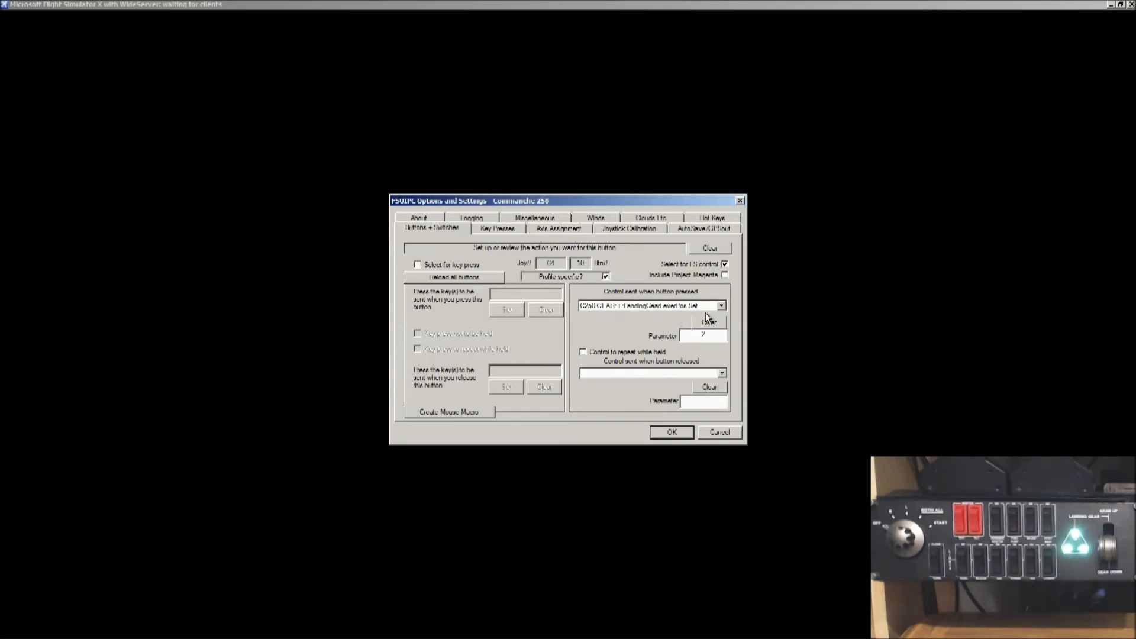
mouse_move(619, 312)
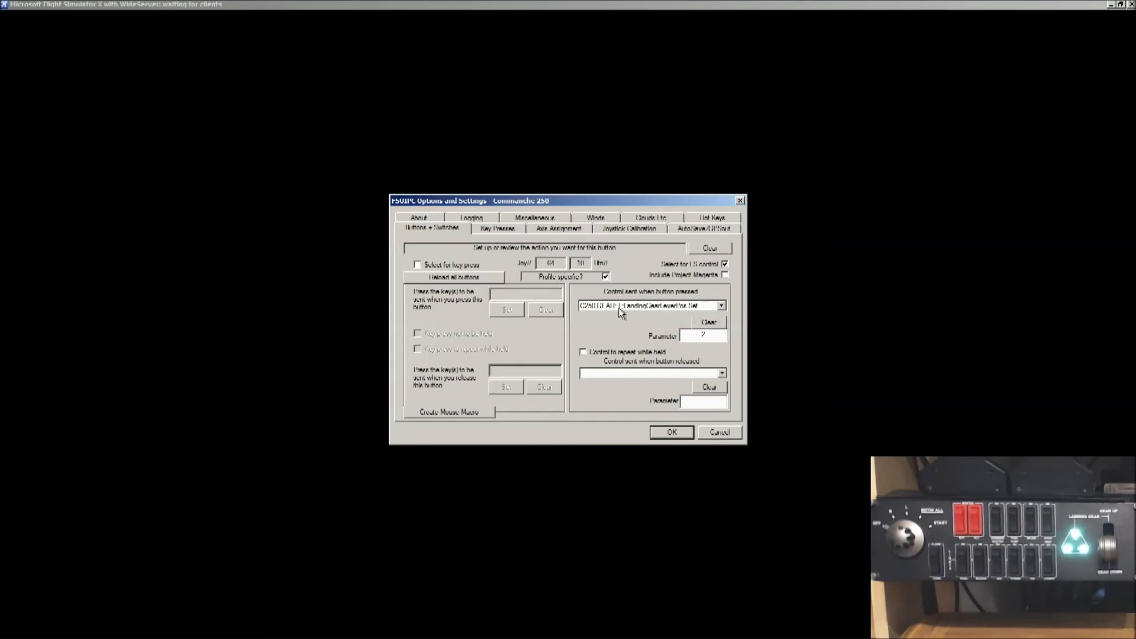
mouse_move(561, 283)
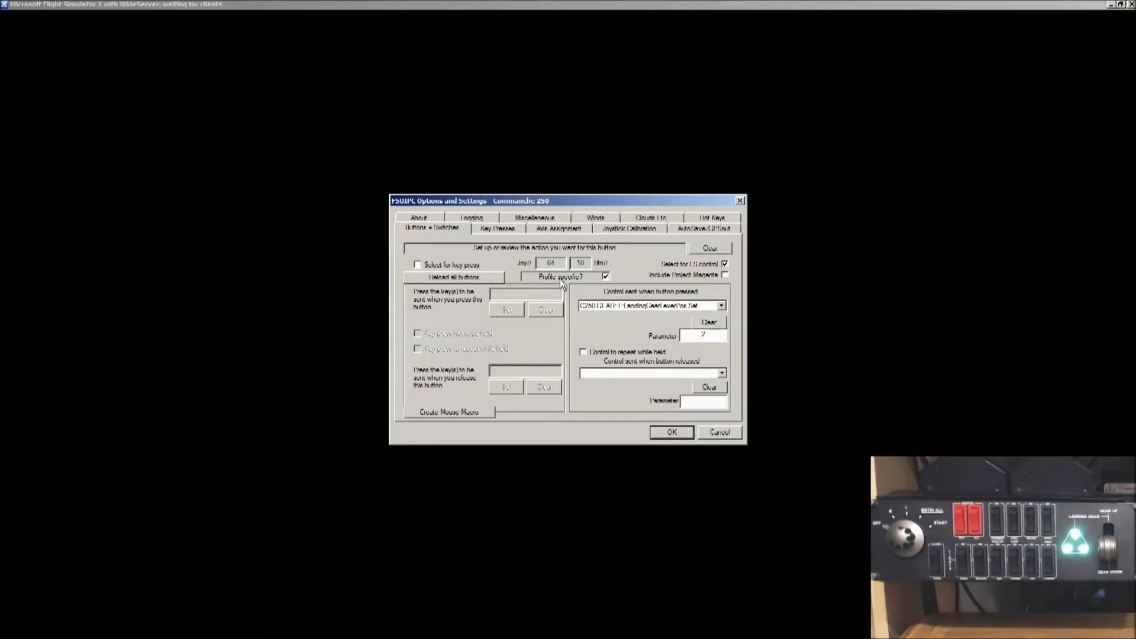
mouse_move(580, 259)
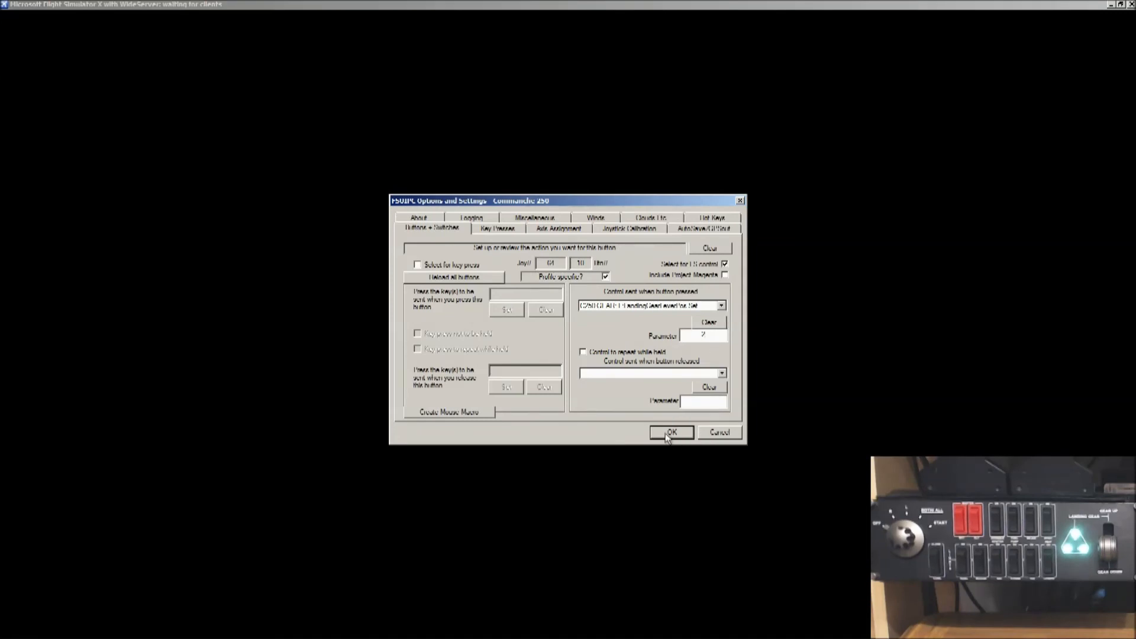
click(668, 432)
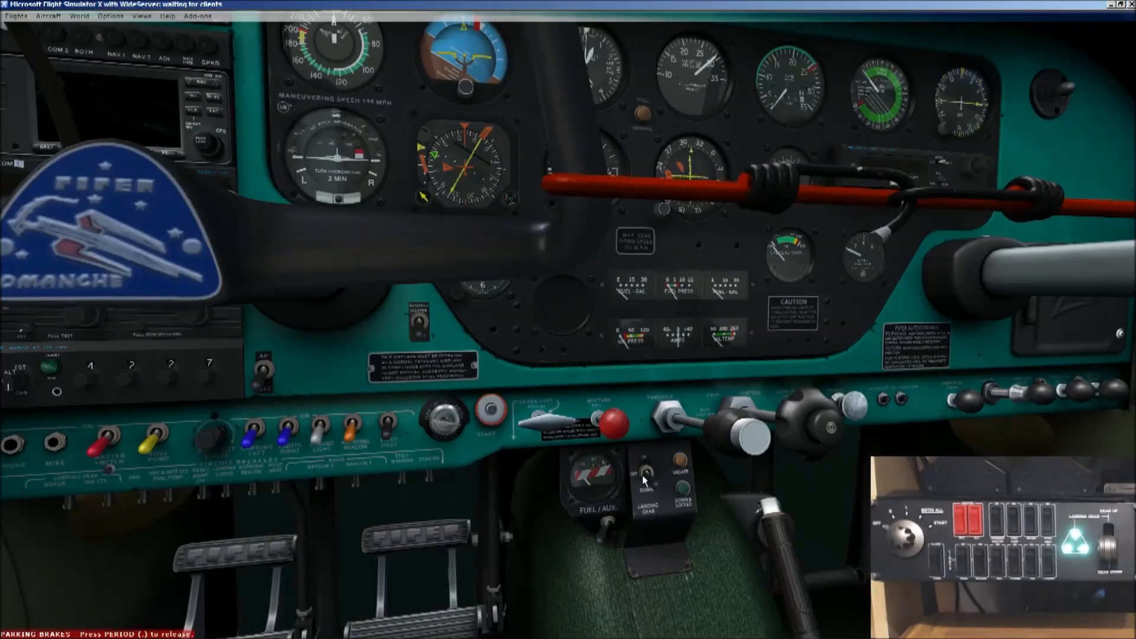
mouse_move(643, 482)
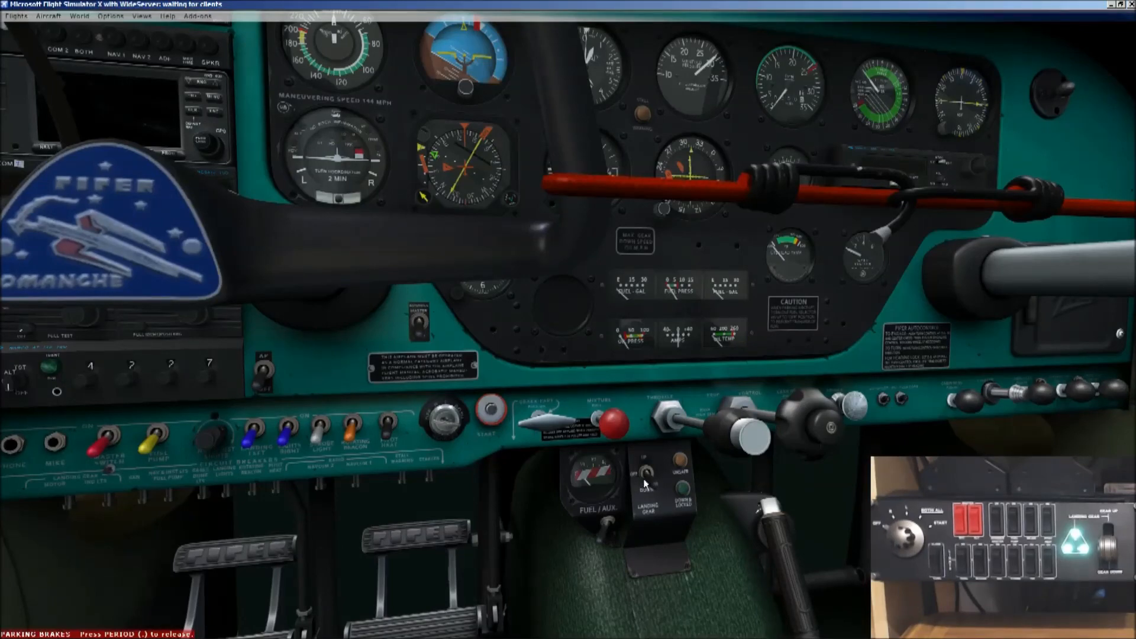
mouse_move(666, 585)
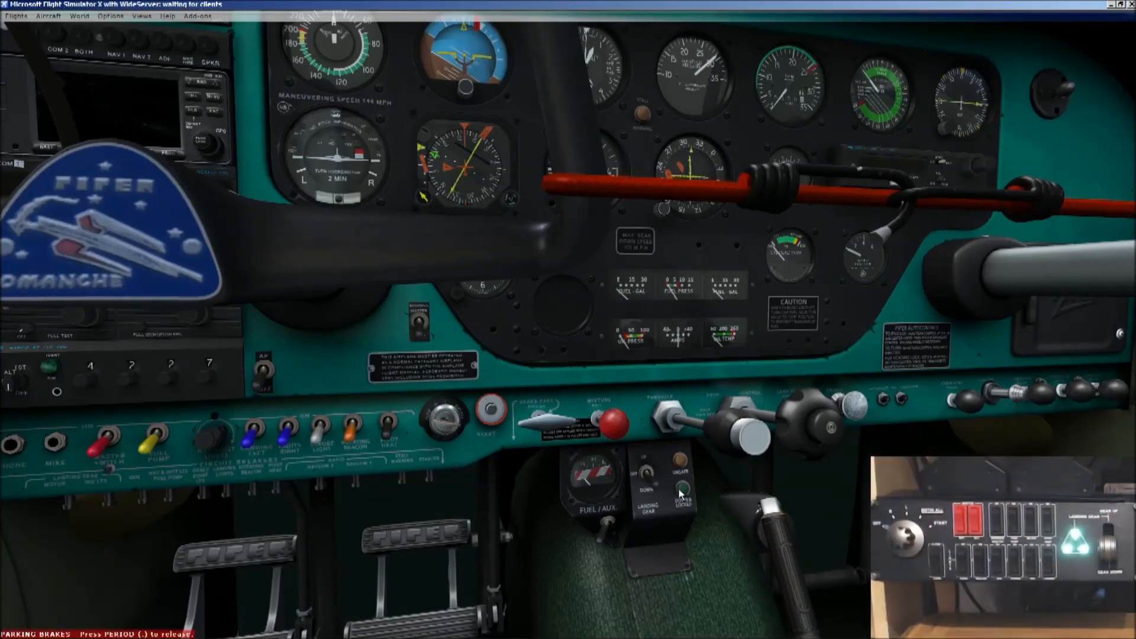
mouse_move(652, 491)
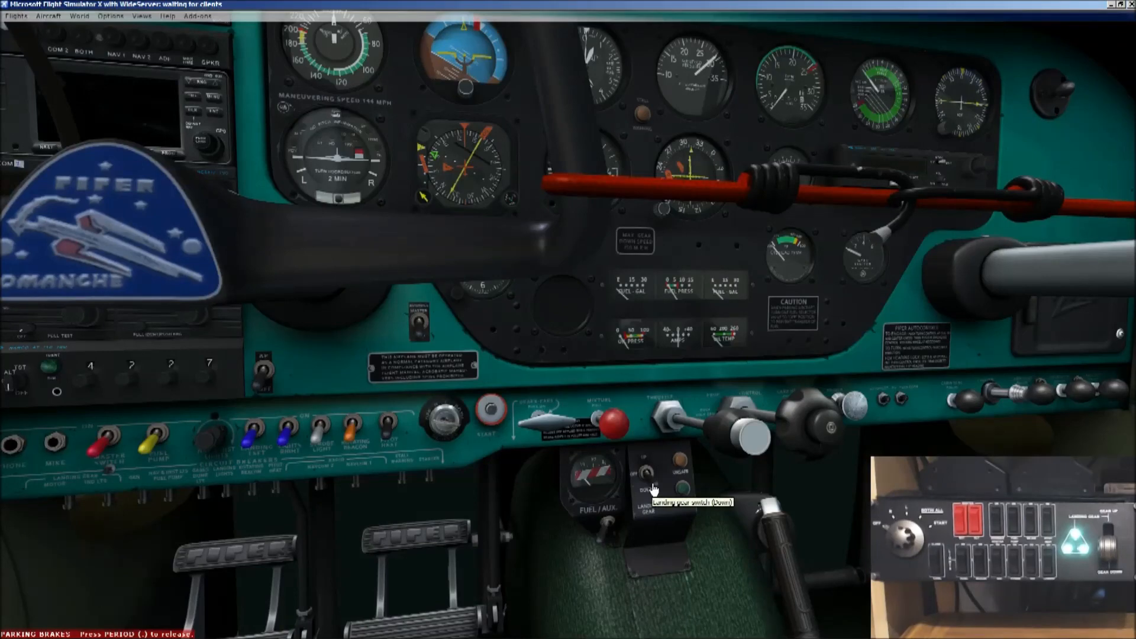
mouse_move(649, 444)
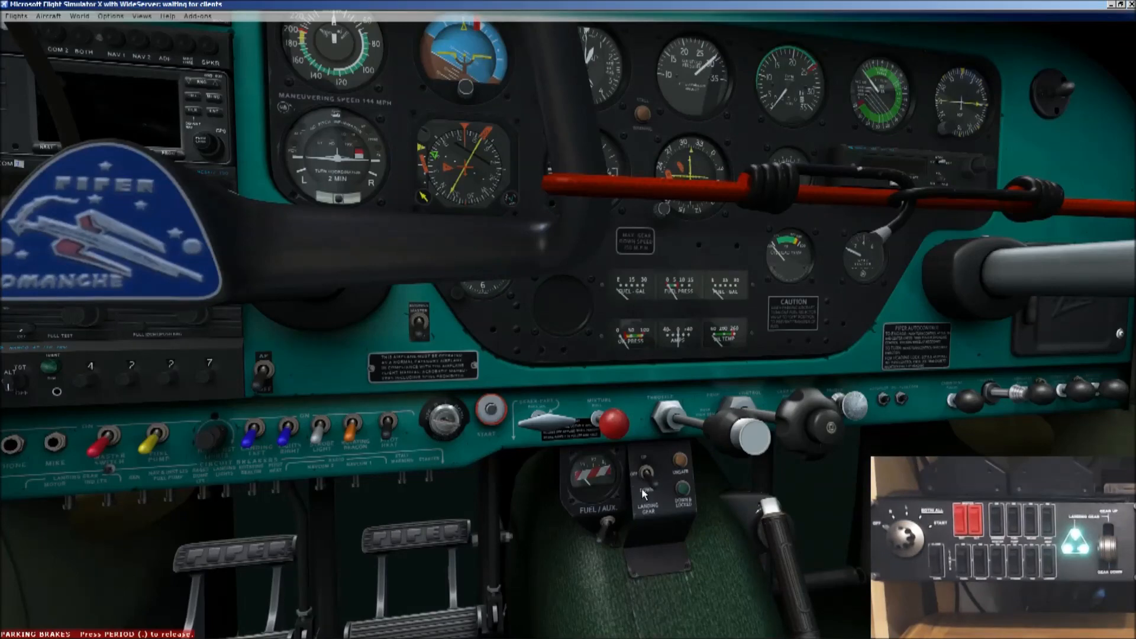
- Cycle the Comanche landing gear switch with the panel lever, leaving it down
click(643, 494)
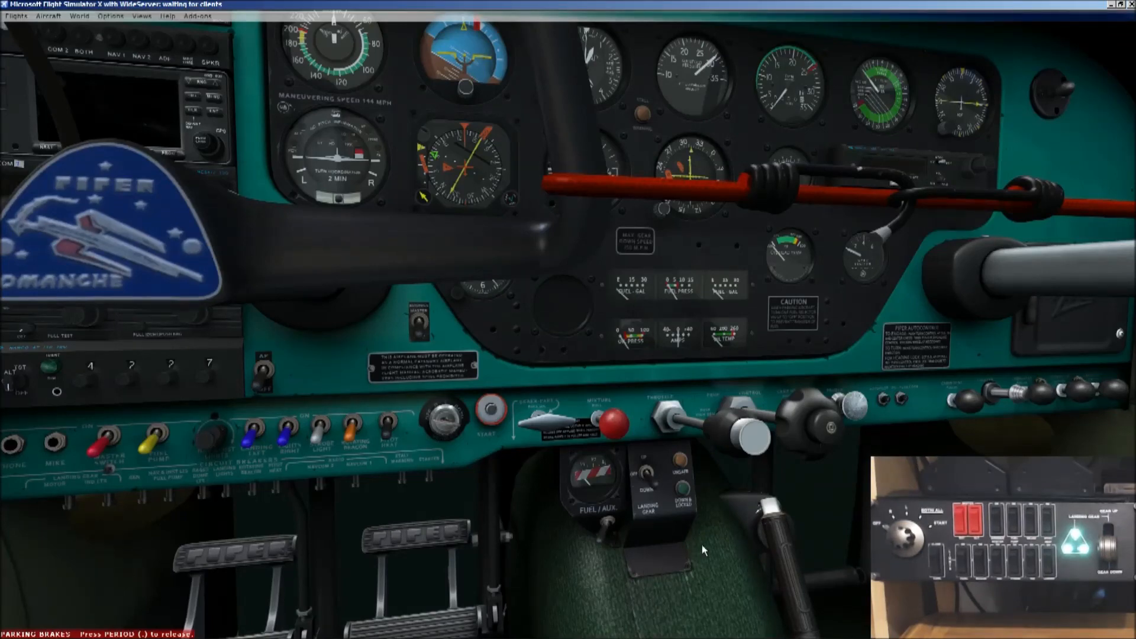
mouse_move(733, 579)
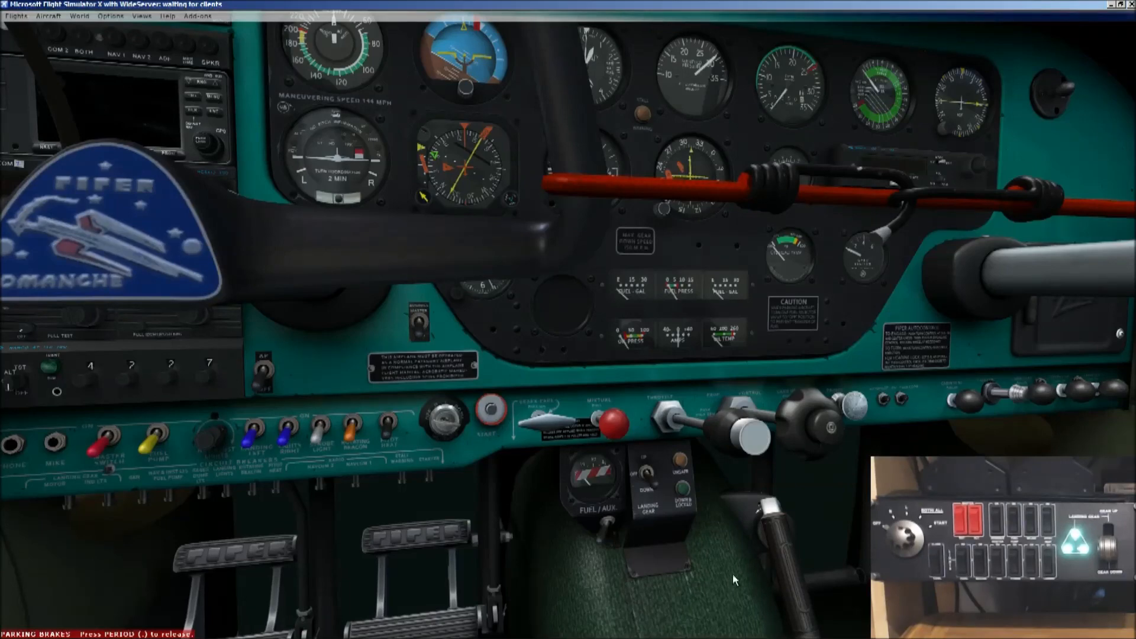